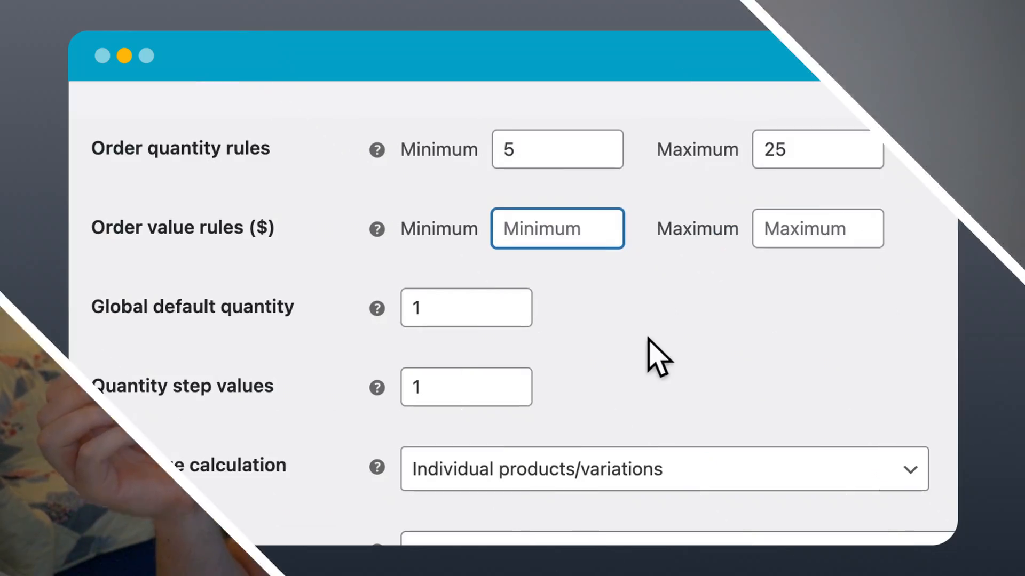
# Enter a maximum order value of 1000 and update the basket to show the 5–25 product warning
pyautogui.click(817, 229)
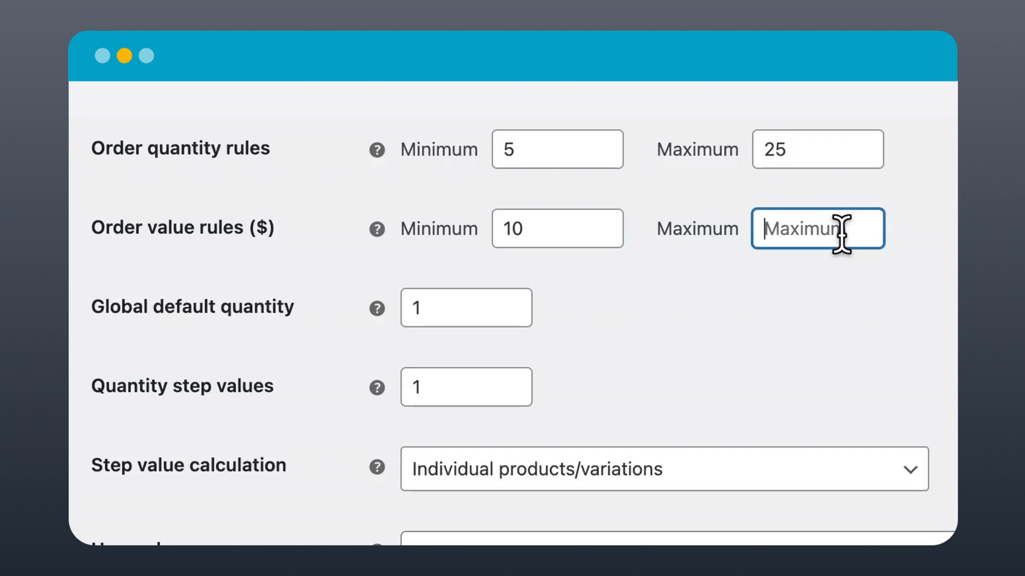
pyautogui.write('1000')
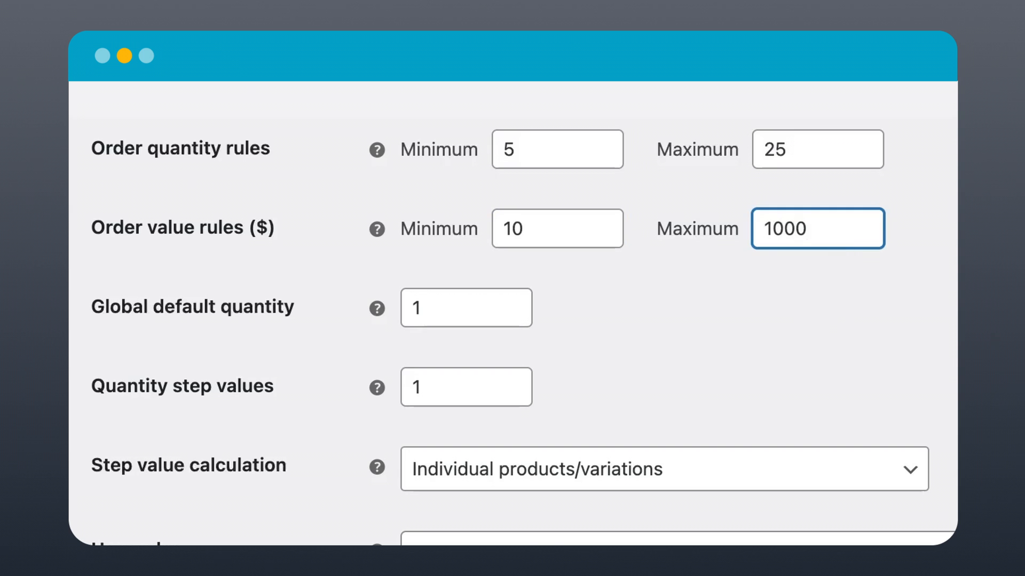
pyautogui.click(803, 444)
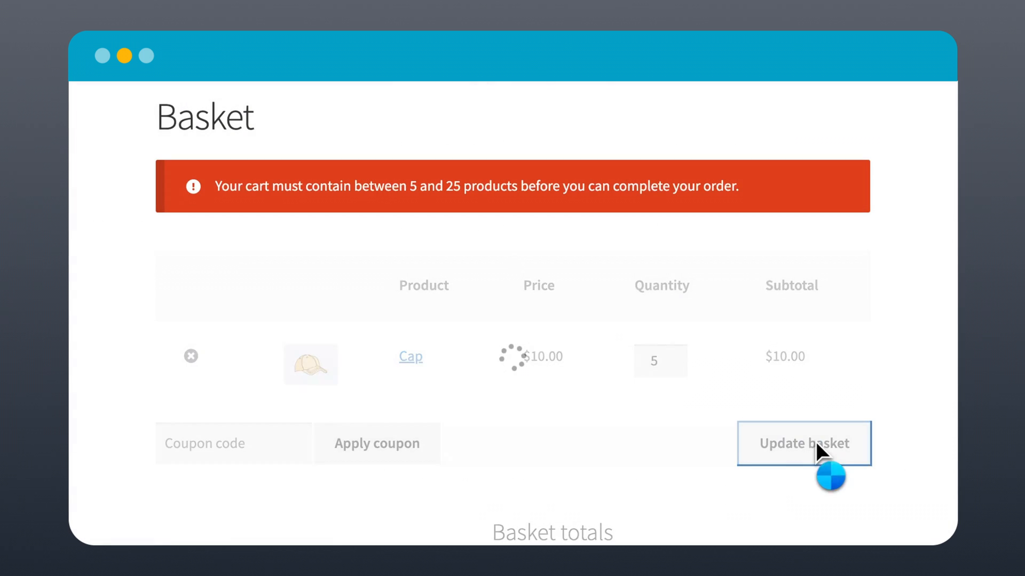
pyautogui.click(804, 443)
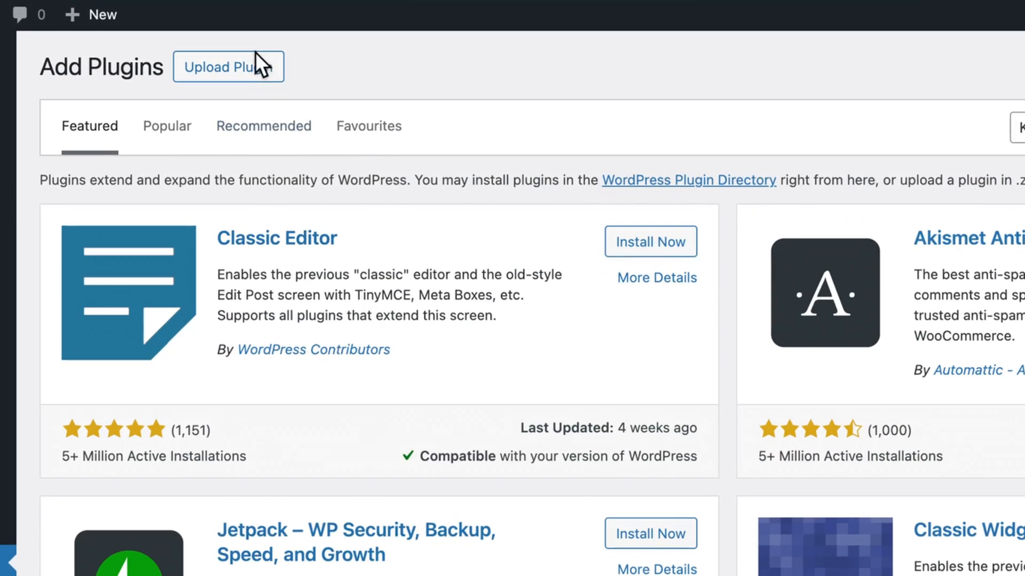
# Upload the Quantity Manager plugin and skip its setup wizard to reach settings
pyautogui.click(228, 67)
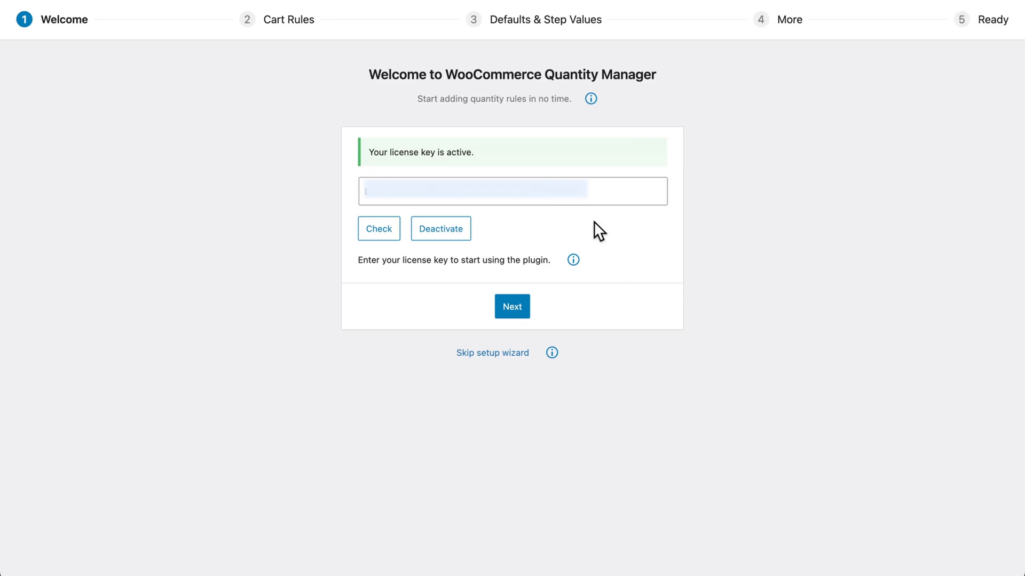
pyautogui.moveTo(500, 358)
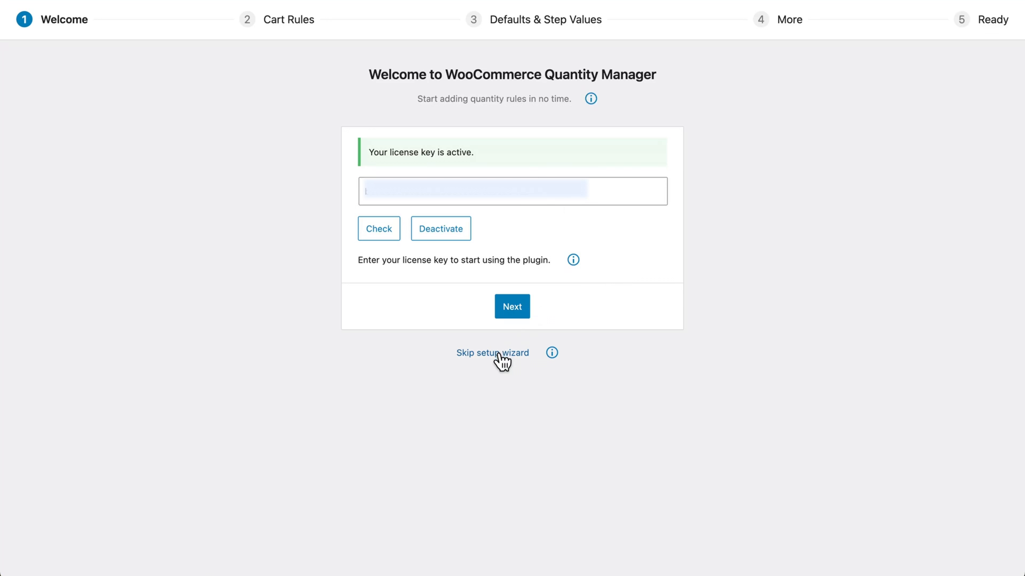
pyautogui.click(492, 353)
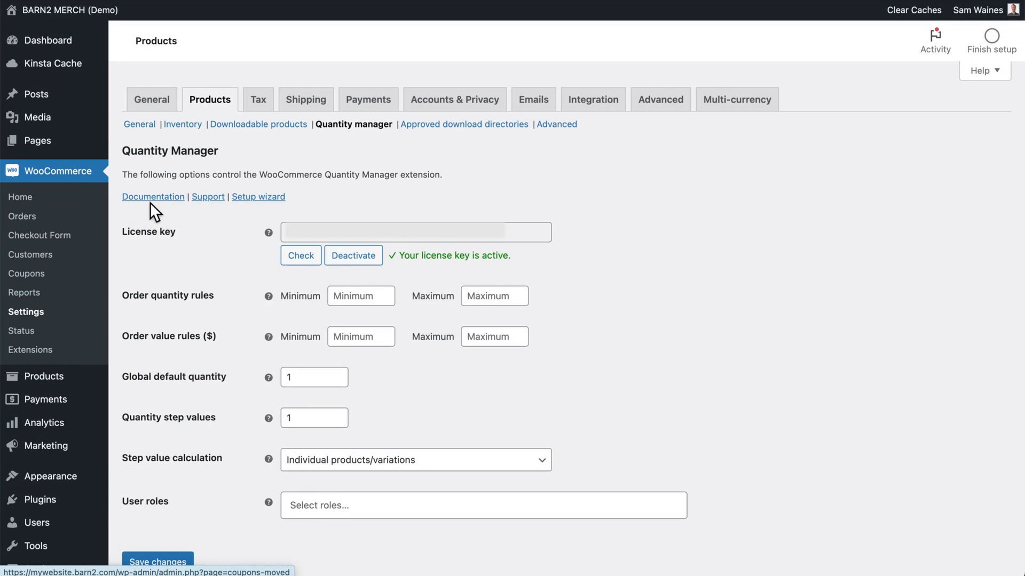
pyautogui.moveTo(353, 124)
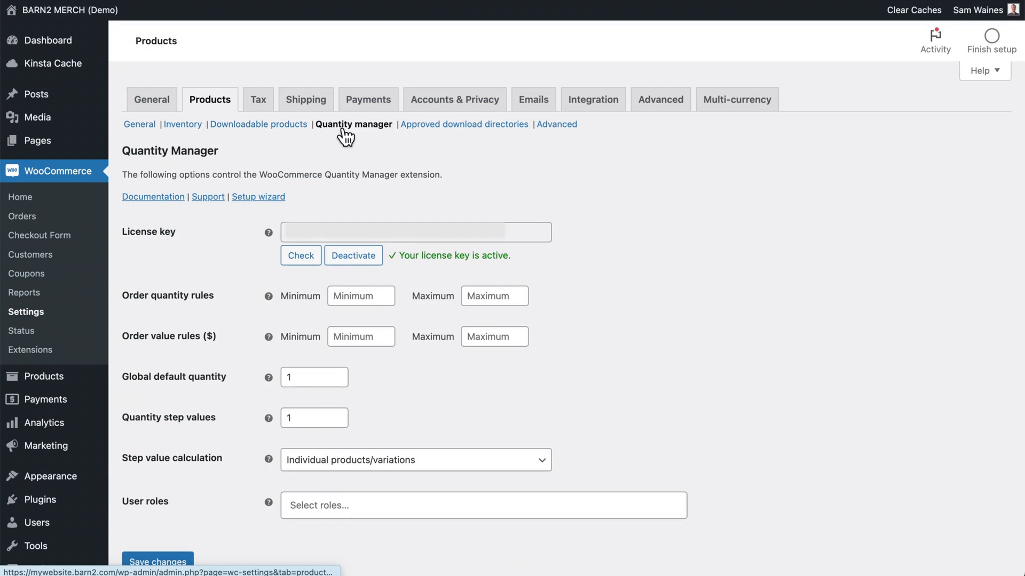
pyautogui.moveTo(241, 344)
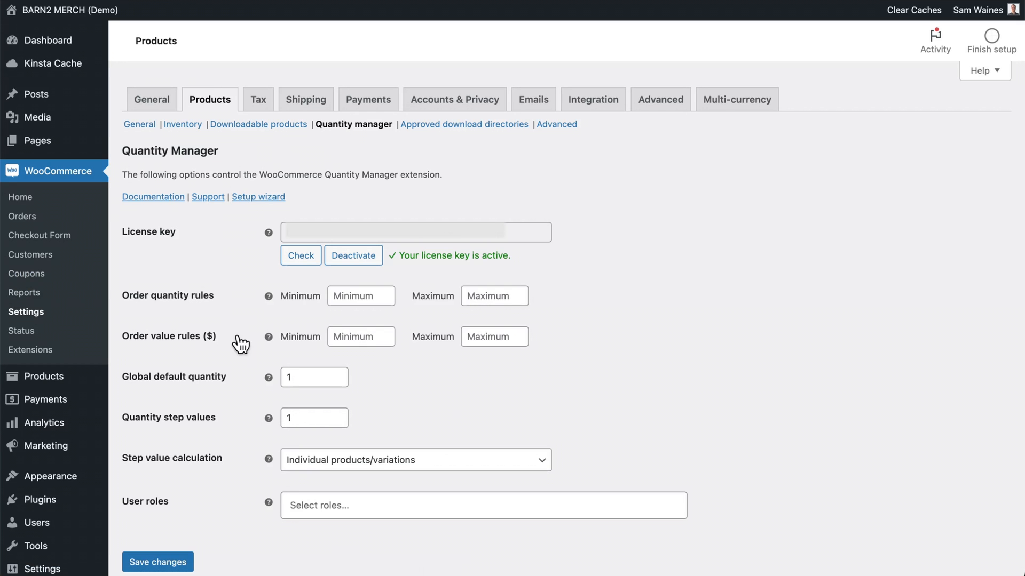
pyautogui.moveTo(590, 420)
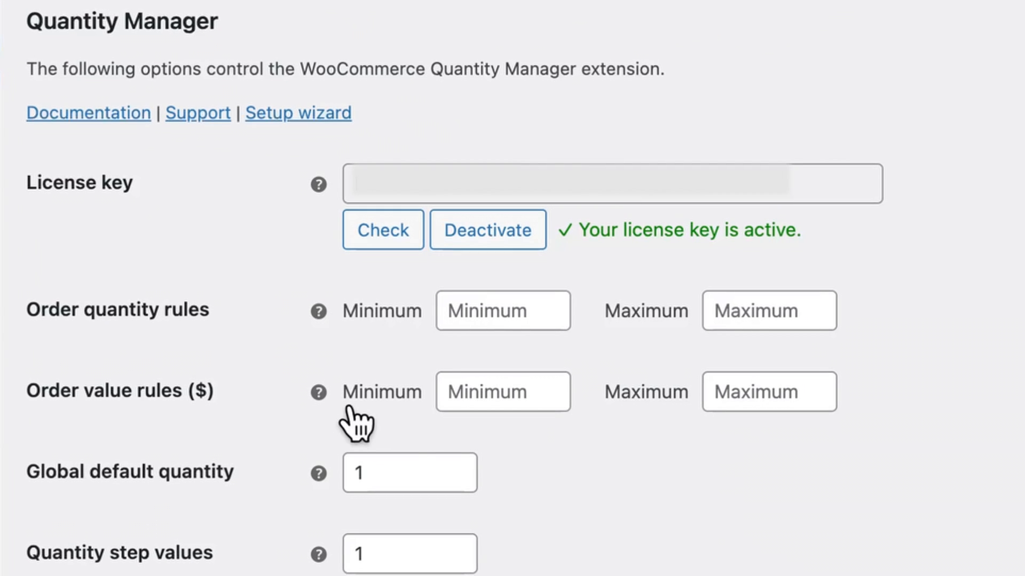
pyautogui.moveTo(618, 568)
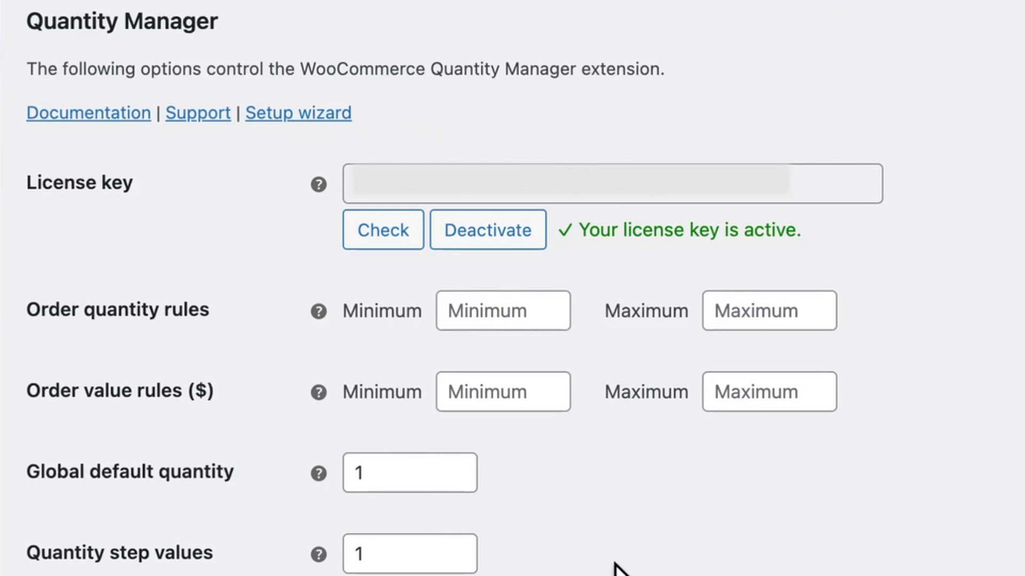
pyautogui.moveTo(719, 539)
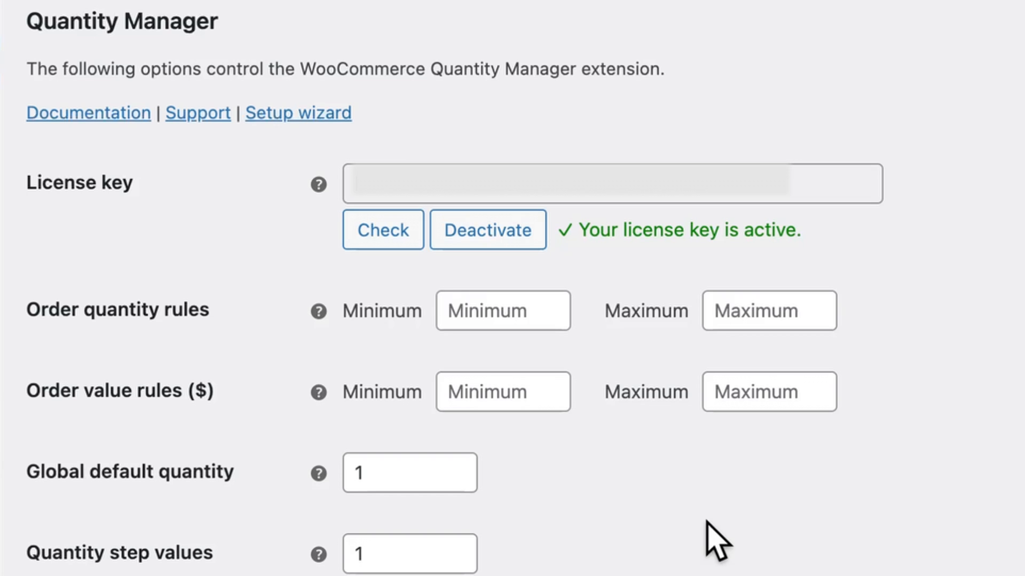
# Enter order quantity rules with minimum 5 and maximum 25
pyautogui.click(502, 311)
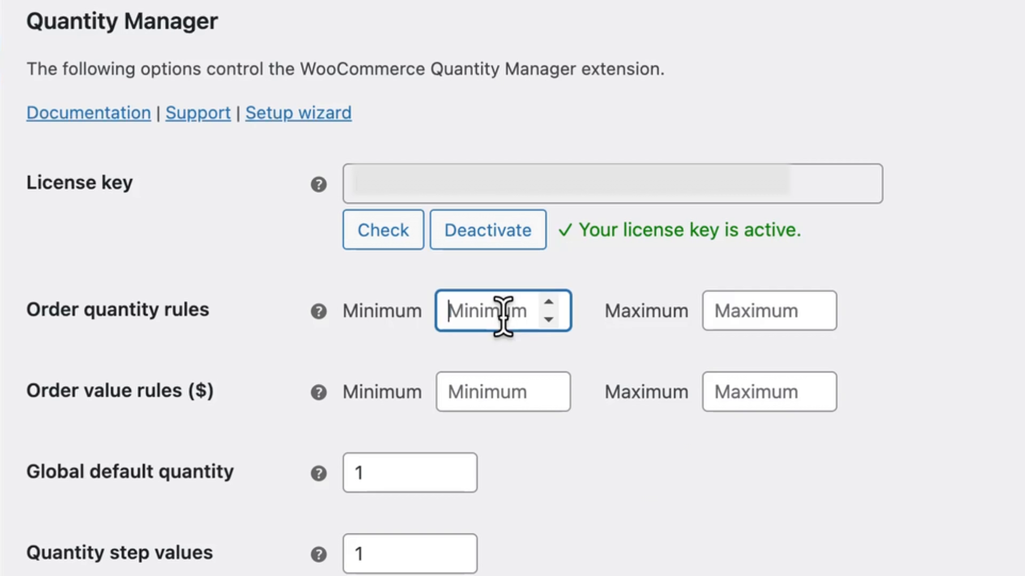
pyautogui.moveTo(691, 464)
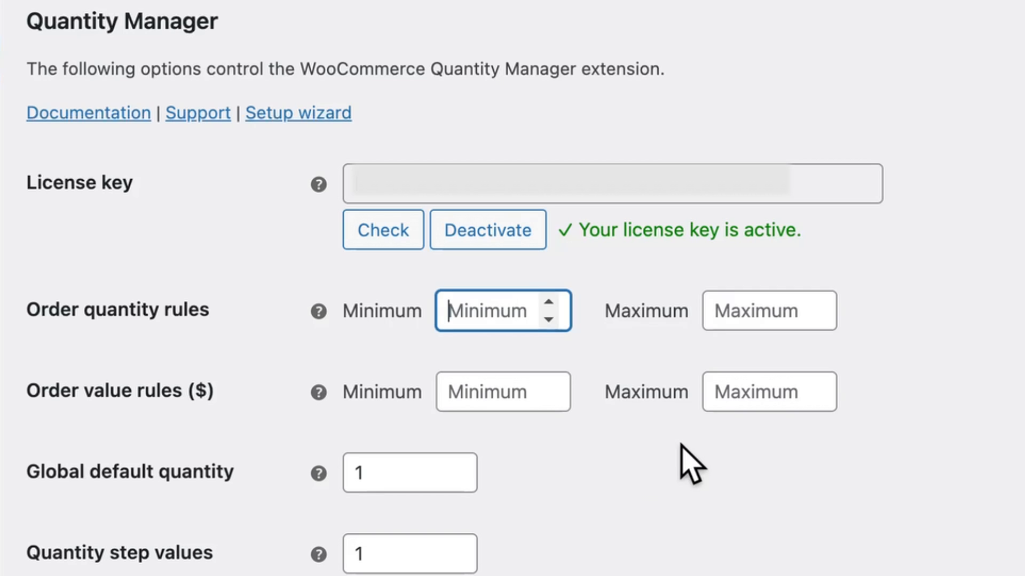
pyautogui.write('5')
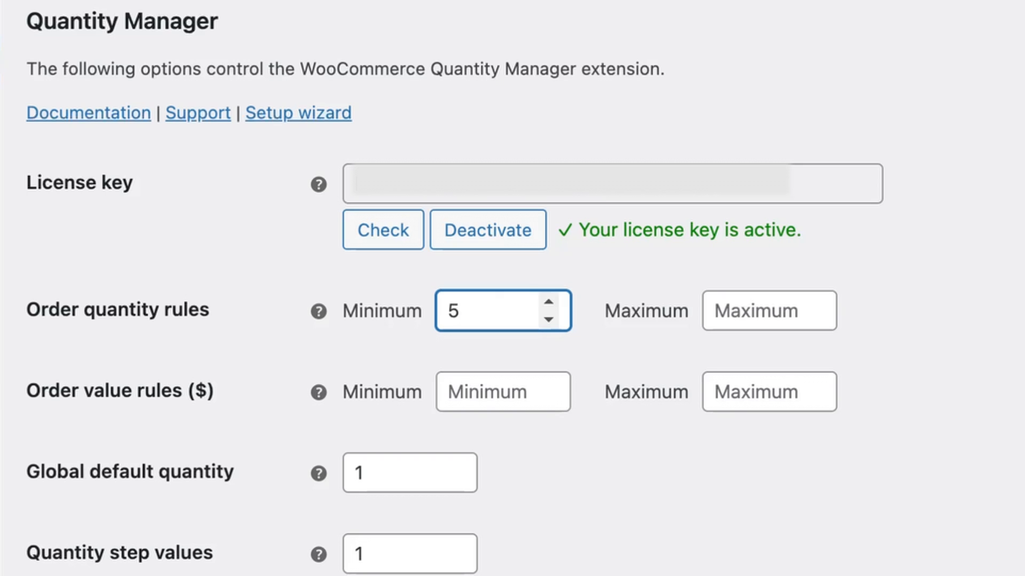
pyautogui.click(768, 311)
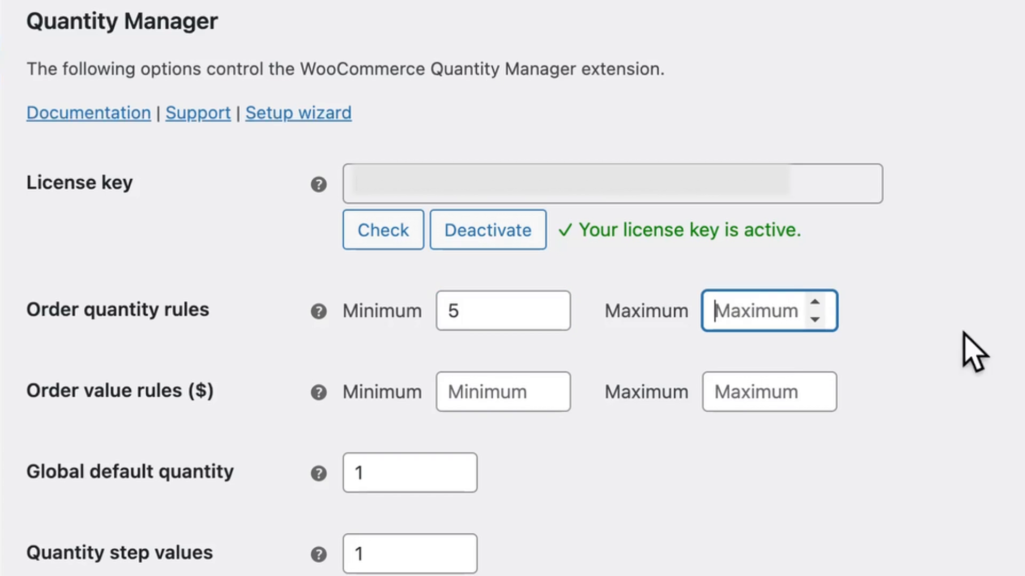
pyautogui.write('2')
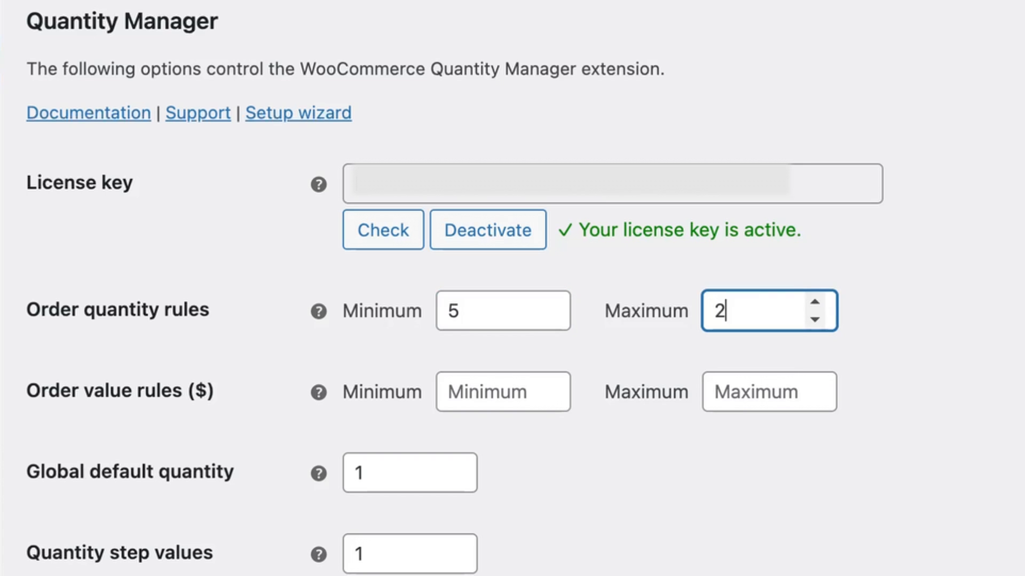
# Enter order value rules with minimum $10 and maximum $1000
pyautogui.click(503, 391)
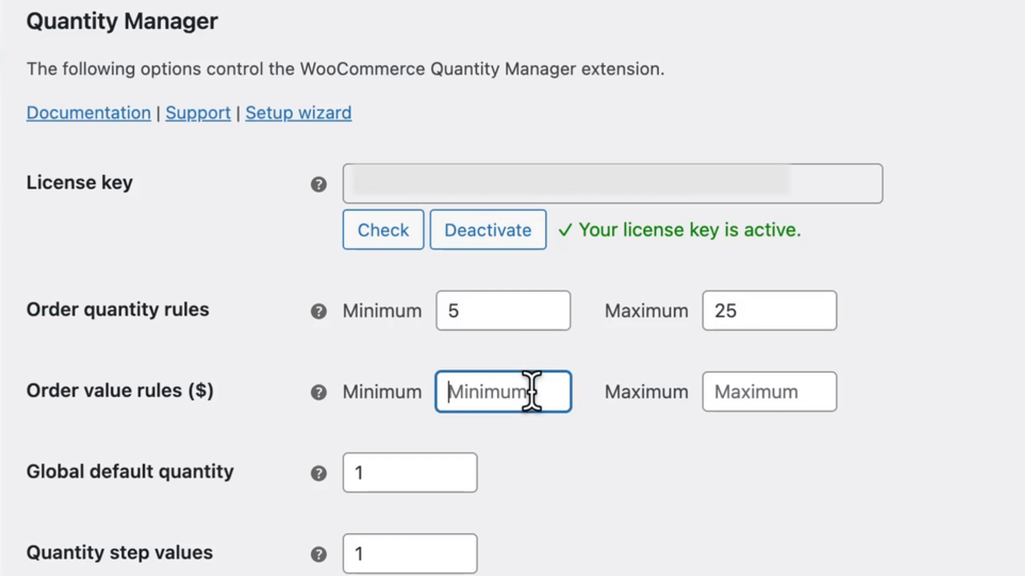
pyautogui.moveTo(563, 528)
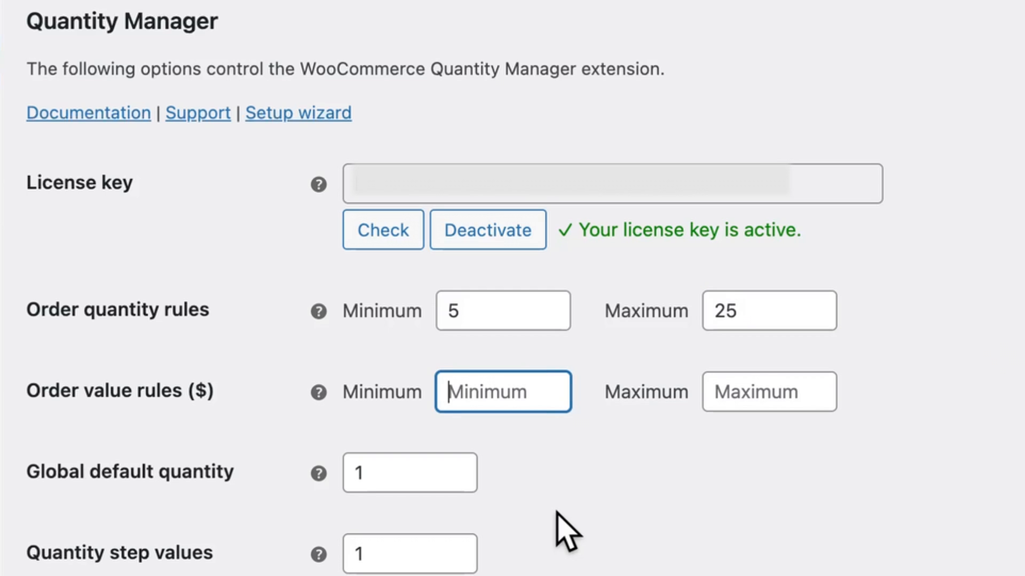
pyautogui.moveTo(513, 311)
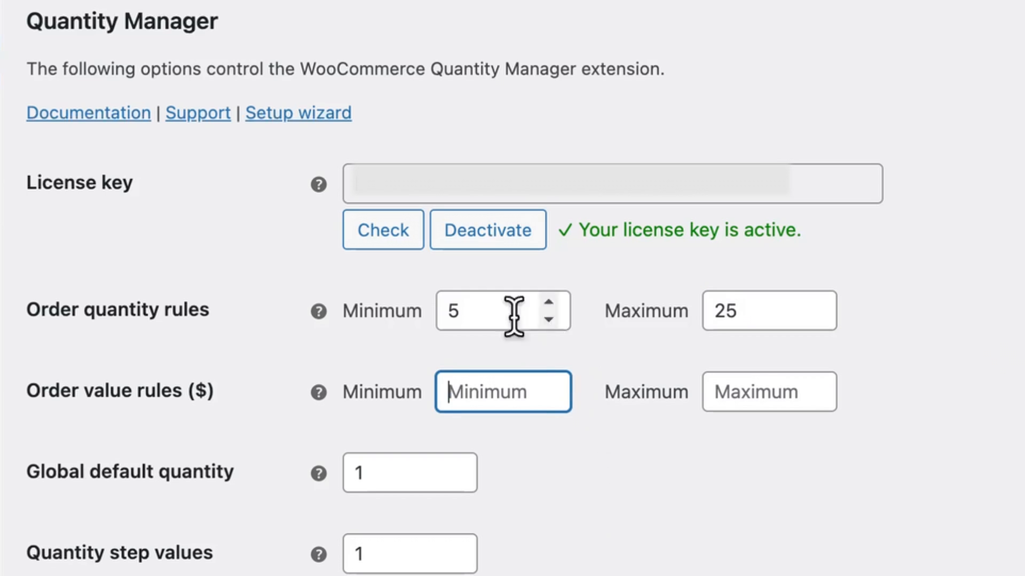
pyautogui.moveTo(604, 523)
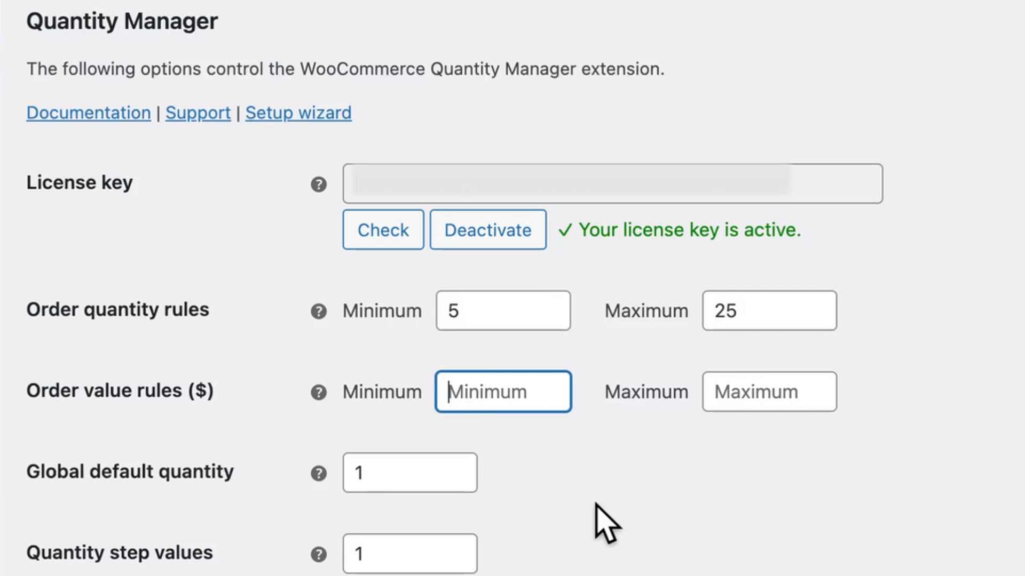
pyautogui.write('10')
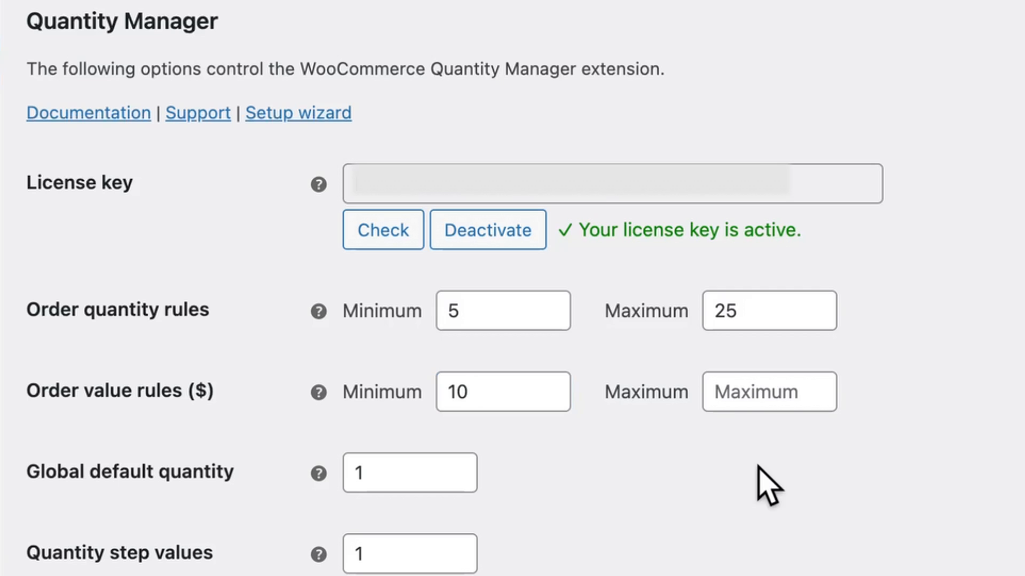
pyautogui.click(769, 392)
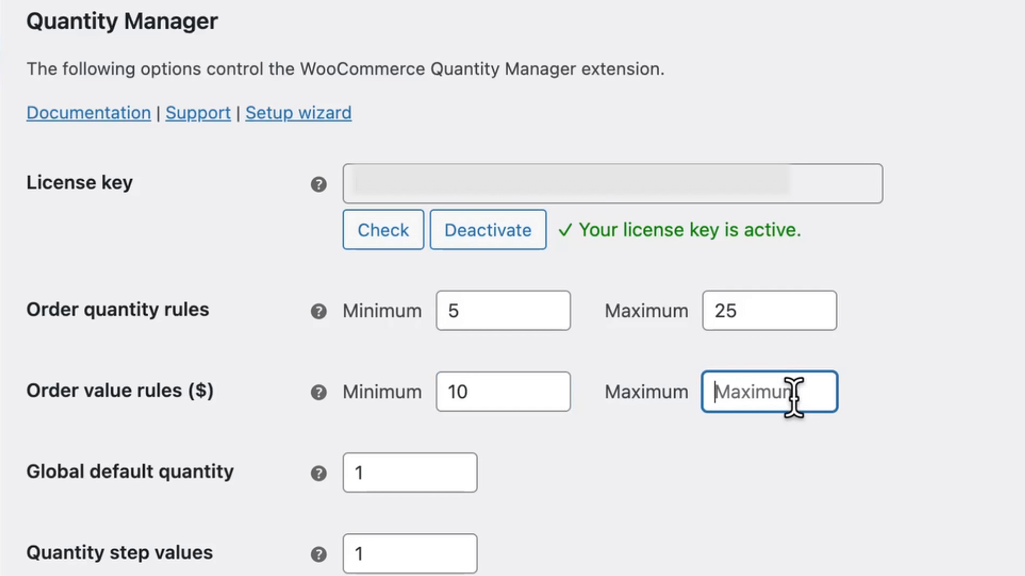
pyautogui.write('1000')
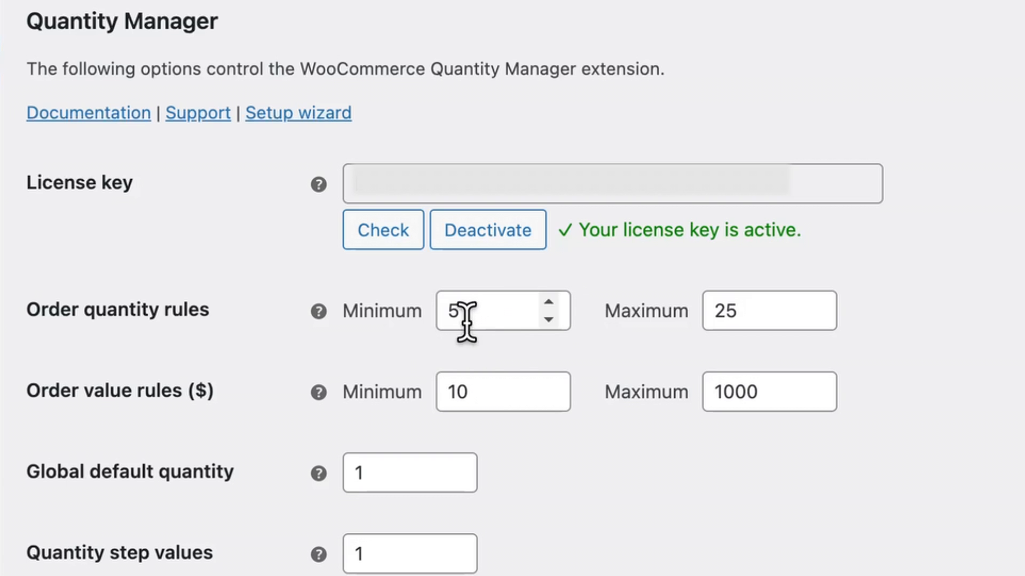
pyautogui.moveTo(516, 441)
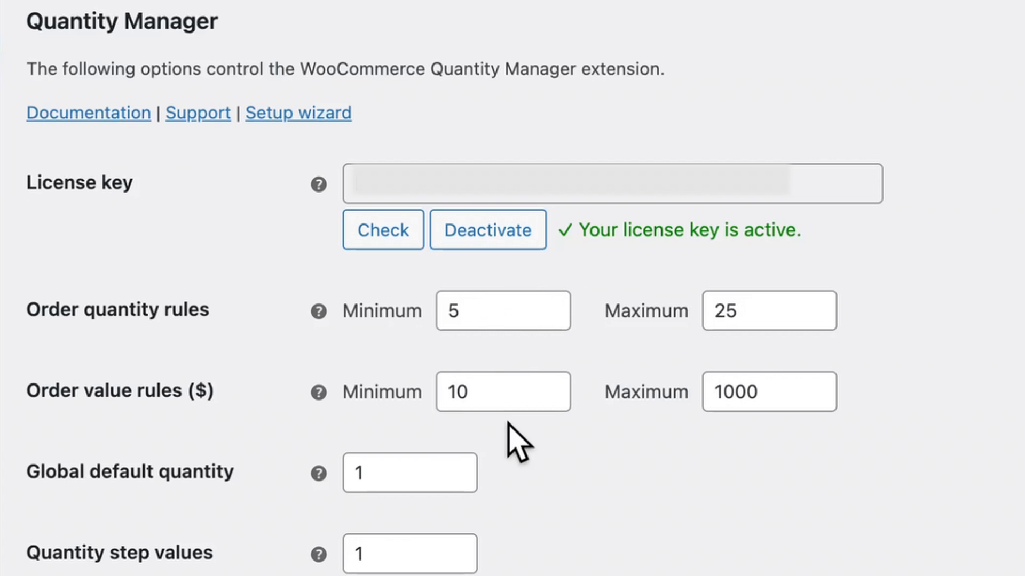
# Enter 2 as the global default quantity and 6 as the quantity step value
pyautogui.scroll(-3)
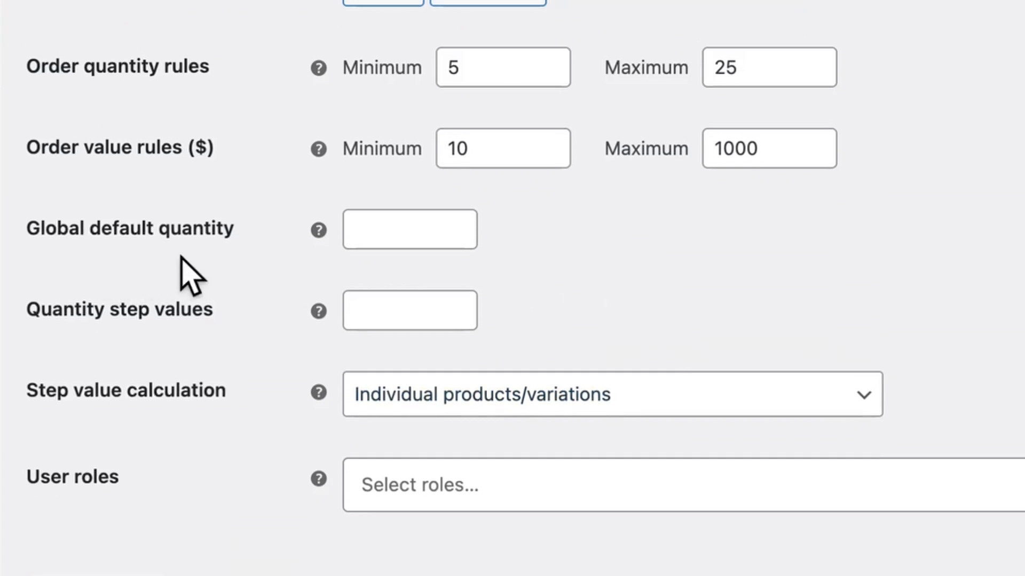
pyautogui.moveTo(245, 343)
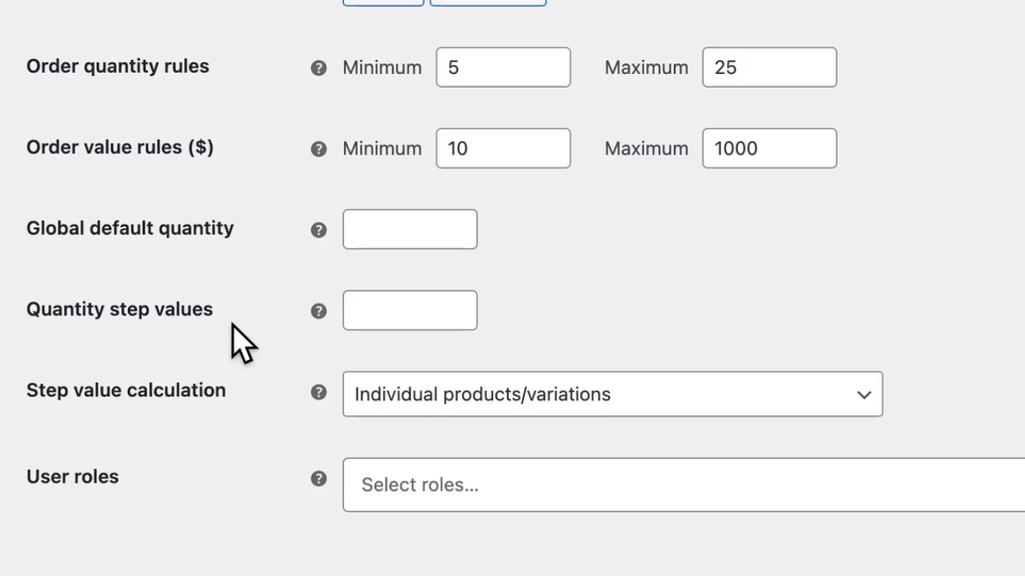
pyautogui.moveTo(518, 278)
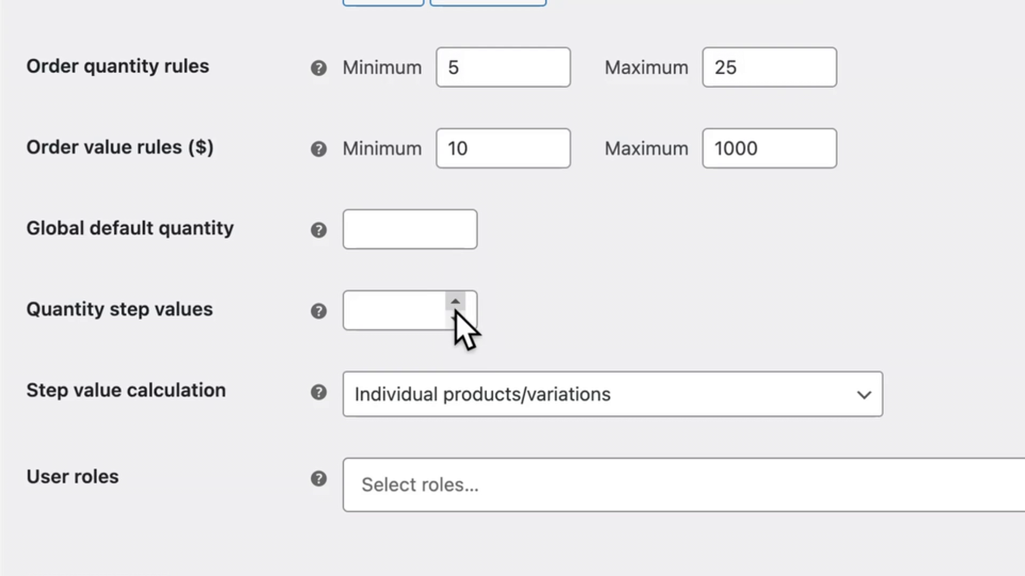
pyautogui.click(409, 311)
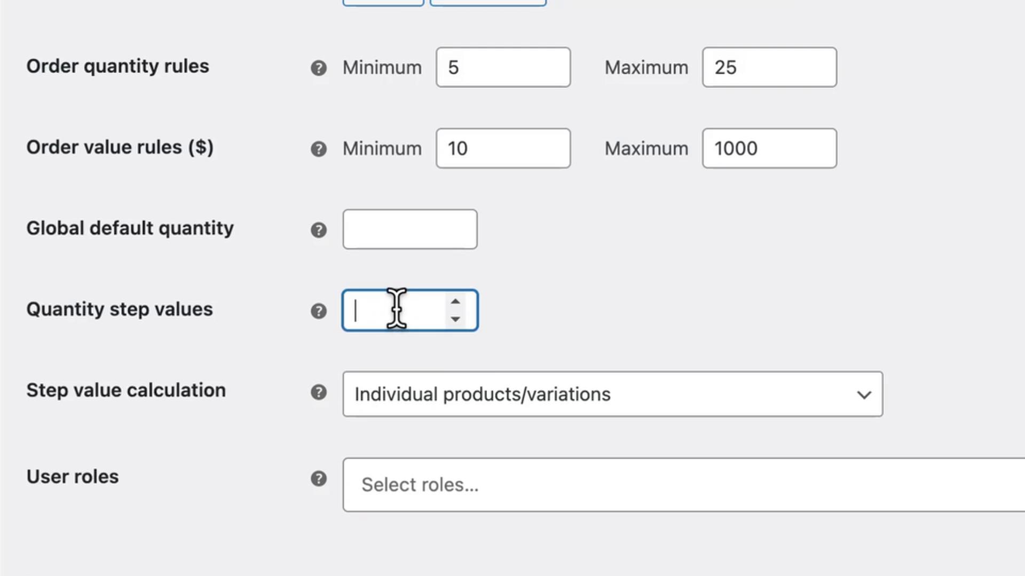
pyautogui.write('2')
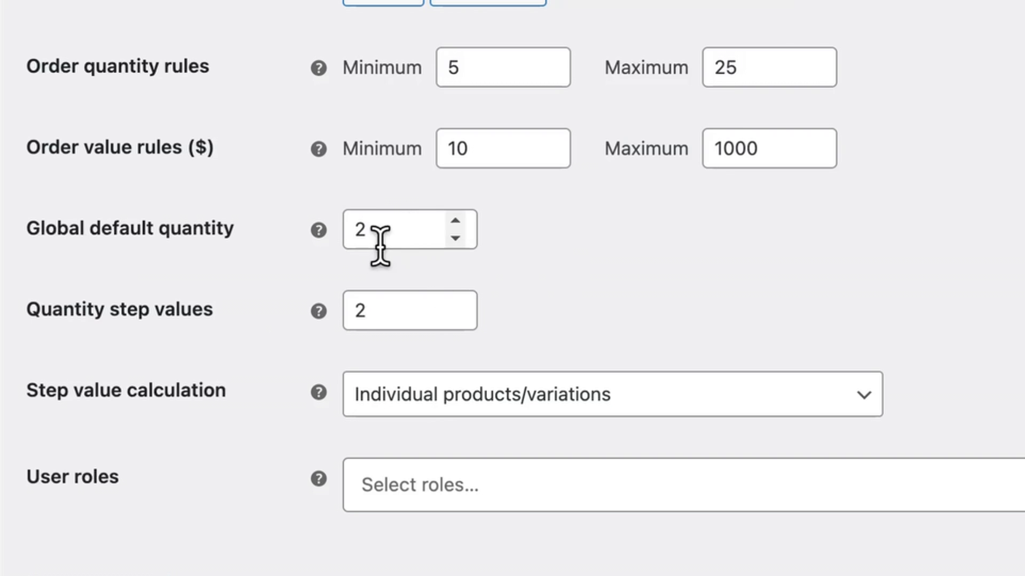
pyautogui.moveTo(510, 235)
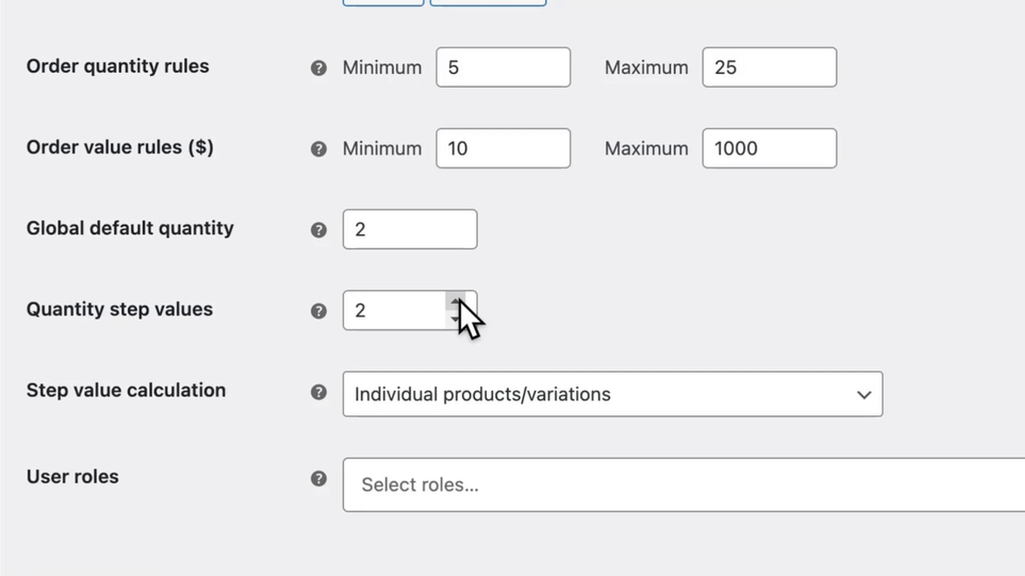
pyautogui.click(399, 310)
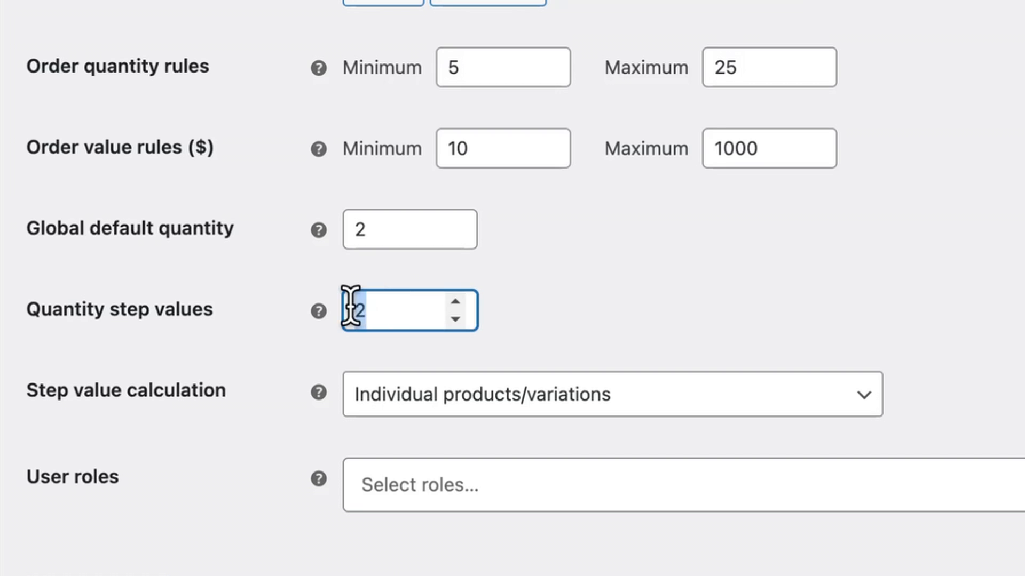
pyautogui.write('6')
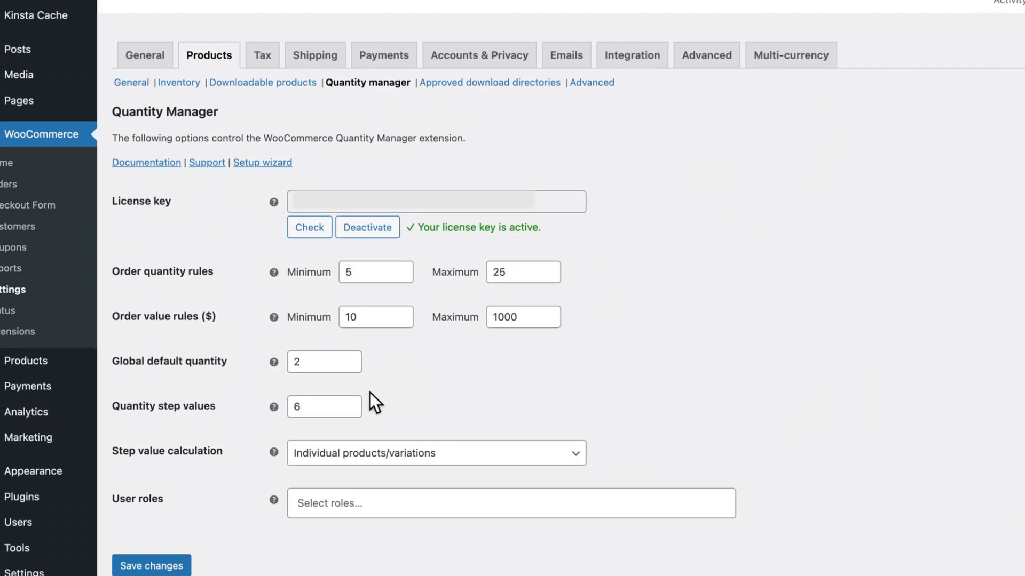
# Share step values across multiple products and restrict rules to Shop Vendor and Wholesale Tier 2
pyautogui.click(436, 454)
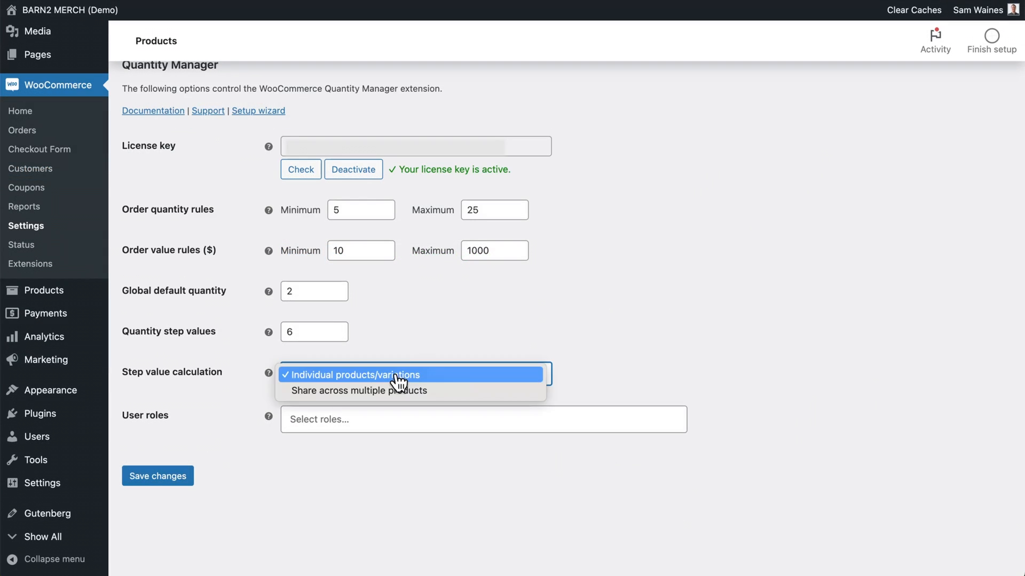
pyautogui.moveTo(443, 390)
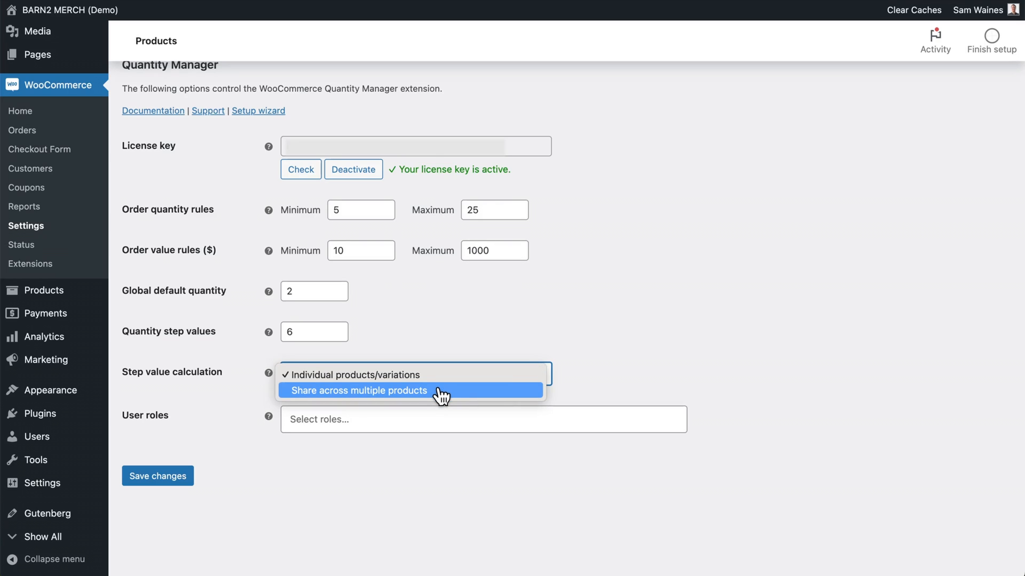
pyautogui.moveTo(445, 374)
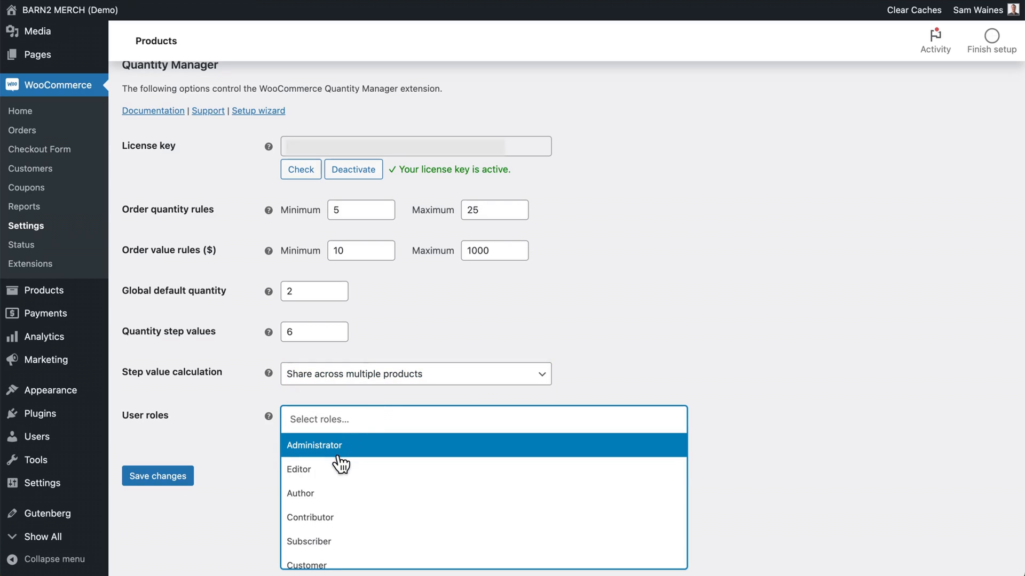
pyautogui.moveTo(337, 469)
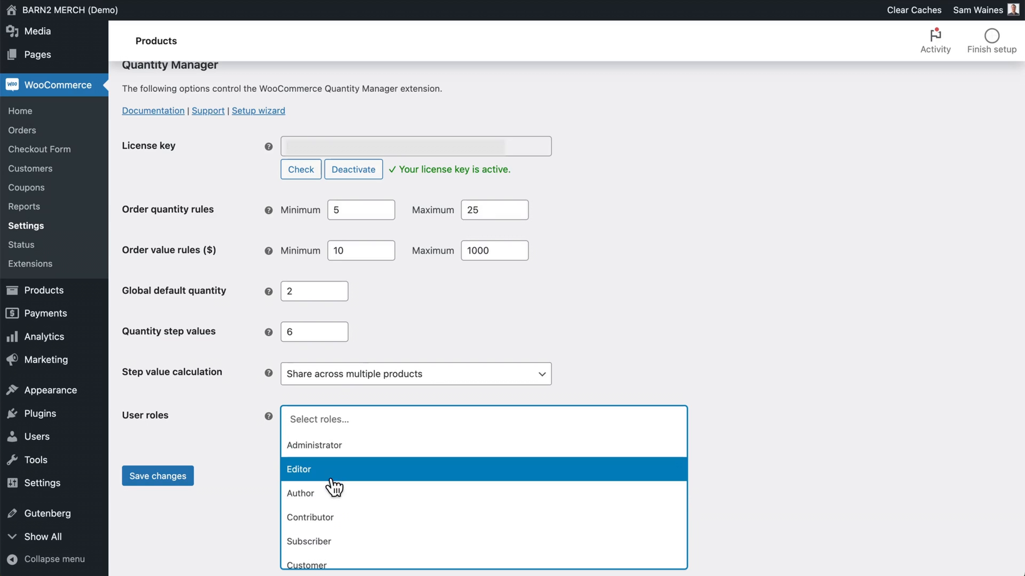
pyautogui.scroll(-3)
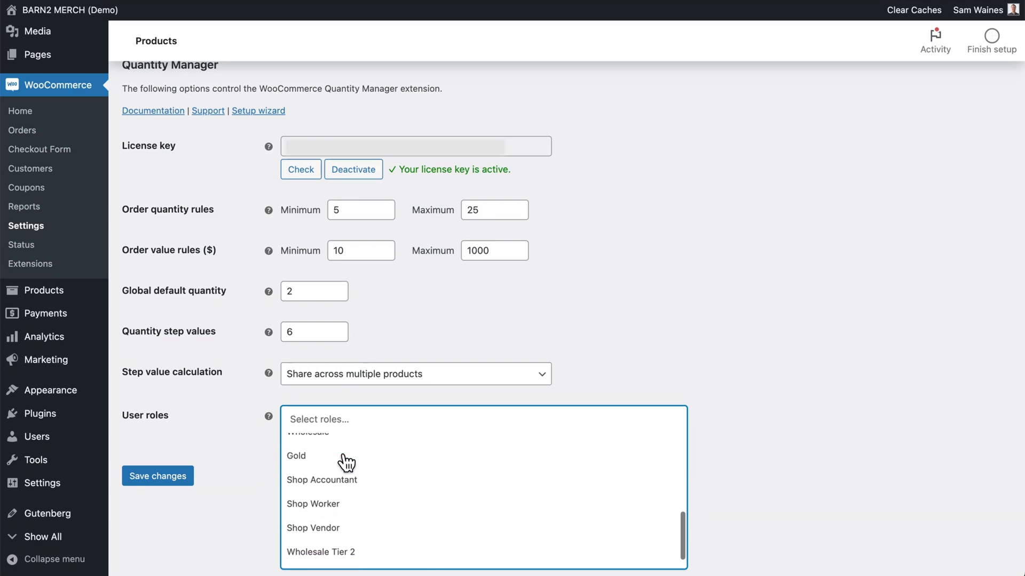
pyautogui.click(321, 551)
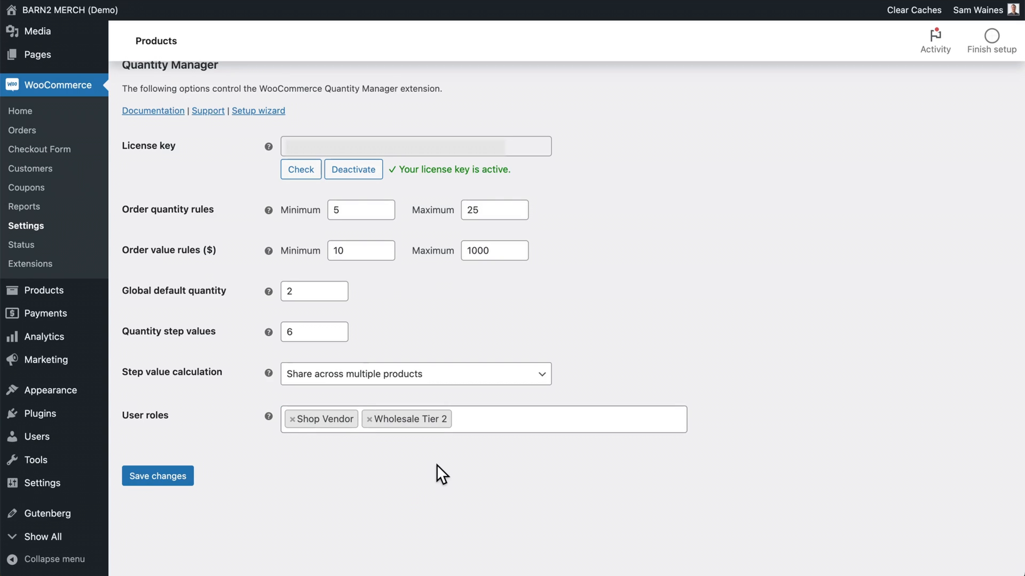
# Save the Quantity Manager settings with the 5–25 quantity and $10–$1000 value rules
pyautogui.click(157, 475)
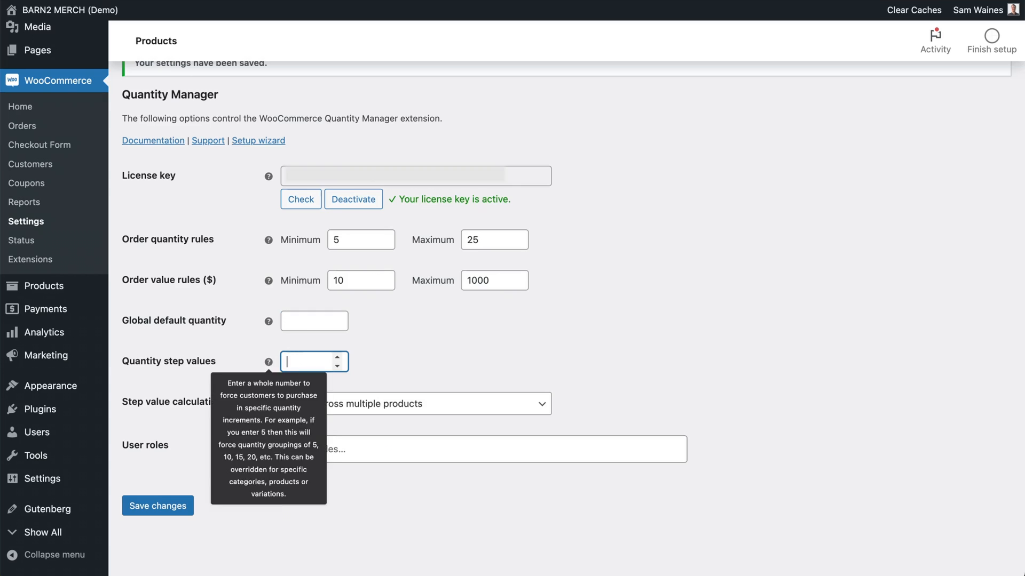
pyautogui.moveTo(410, 267)
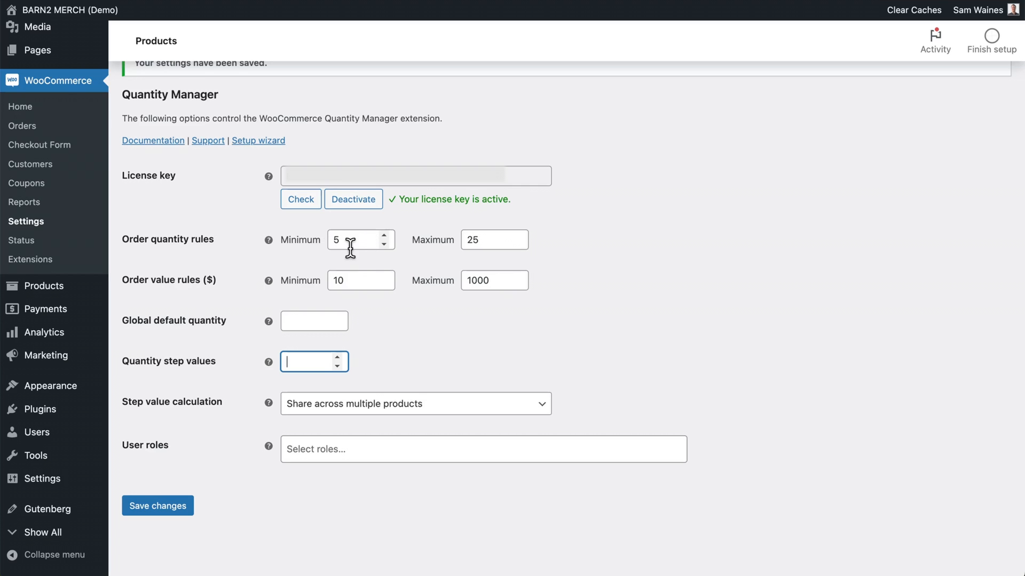
pyautogui.moveTo(363, 280)
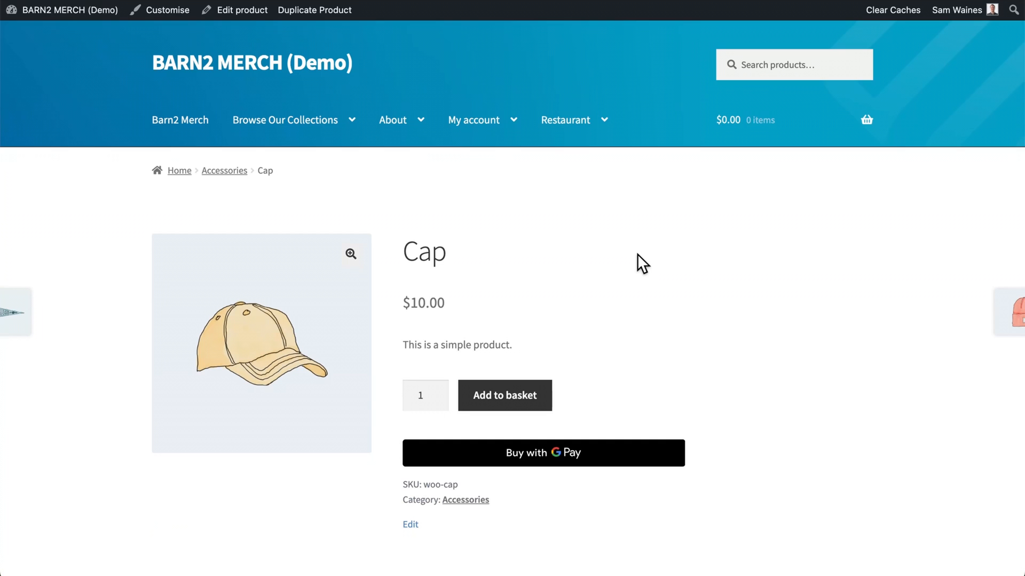
# Set the Cap quantity to 1 and add it to the basket
pyautogui.scroll(-3)
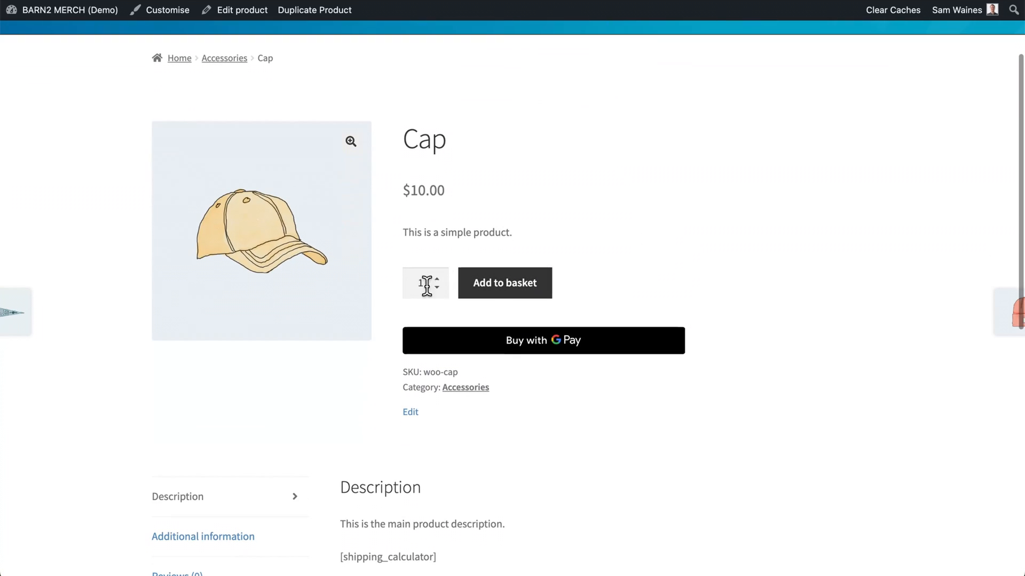
pyautogui.click(438, 279)
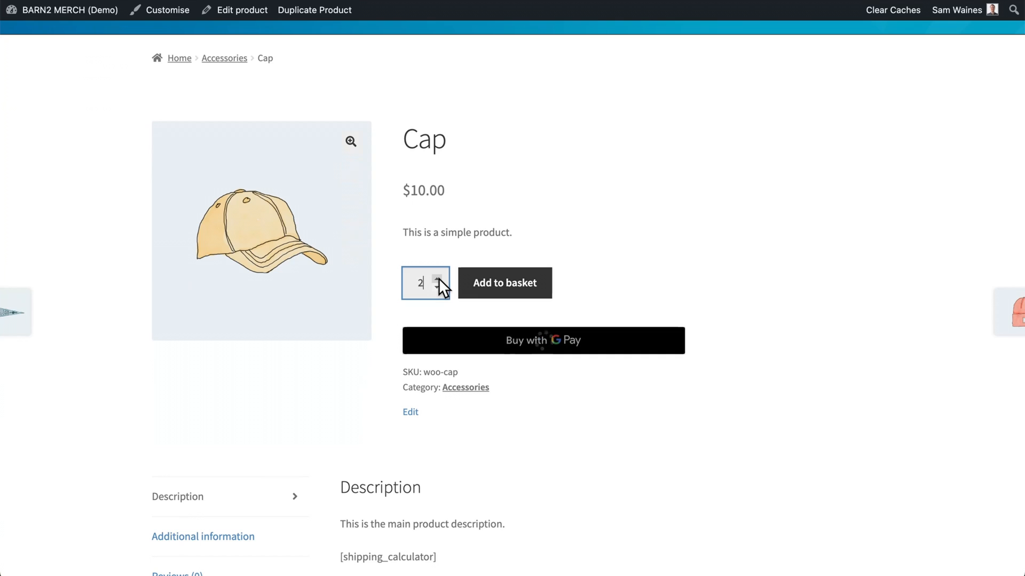
pyautogui.click(437, 288)
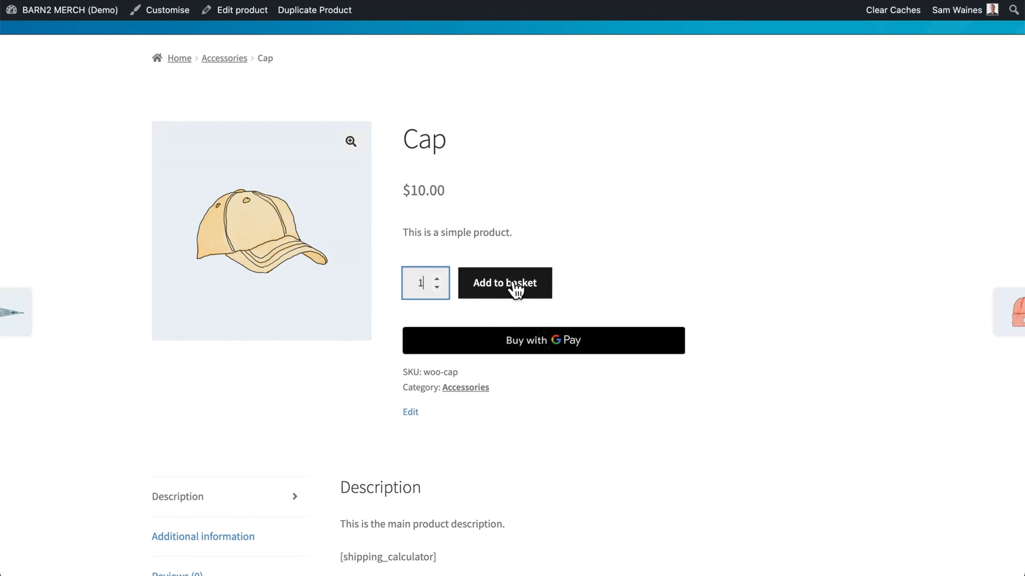
pyautogui.click(504, 283)
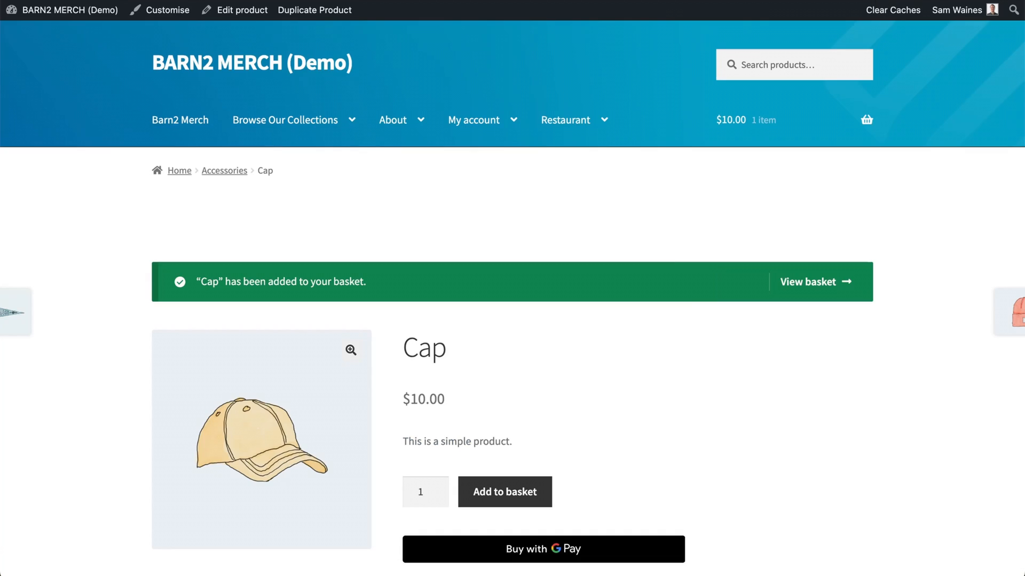
# Open the basket, raise the Cap quantity to 5 and update the basket
pyautogui.click(807, 282)
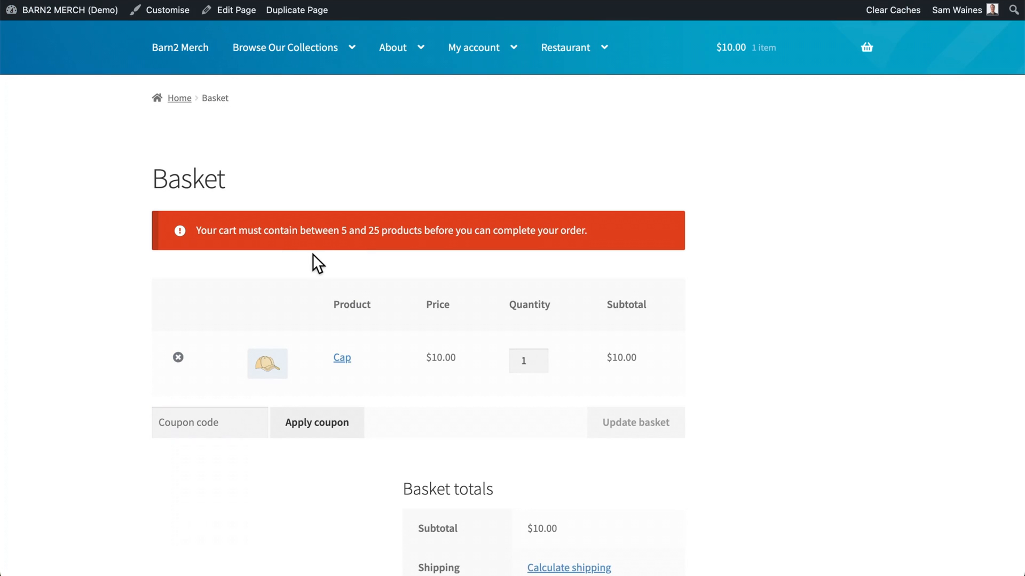
pyautogui.moveTo(293, 255)
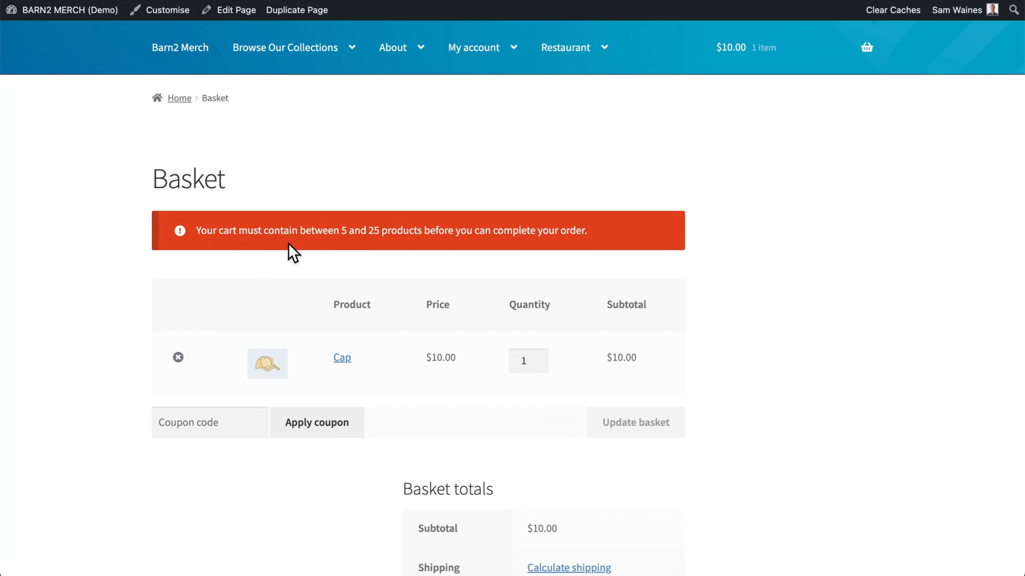
pyautogui.moveTo(469, 253)
pyautogui.write('5')
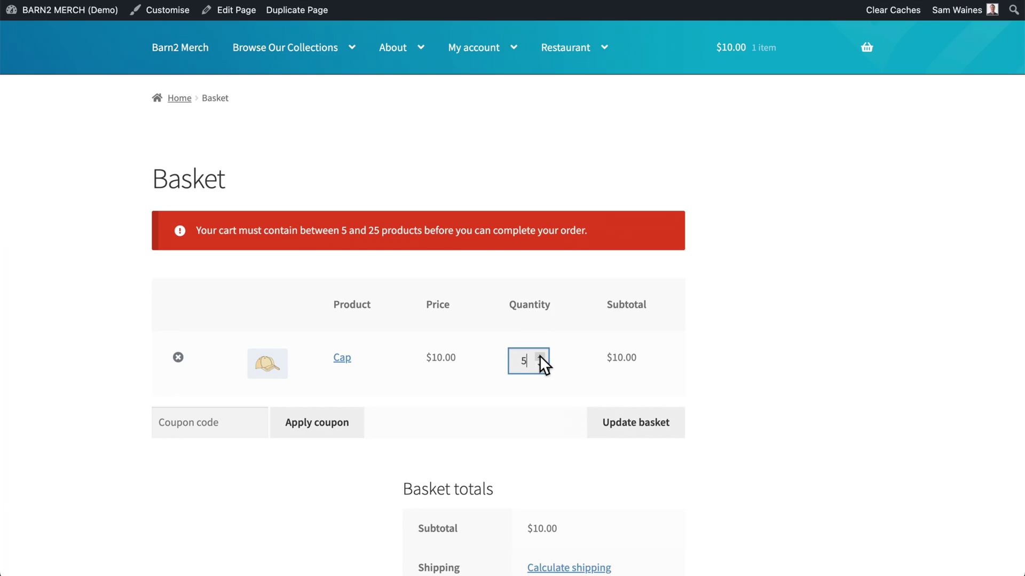
pyautogui.click(635, 422)
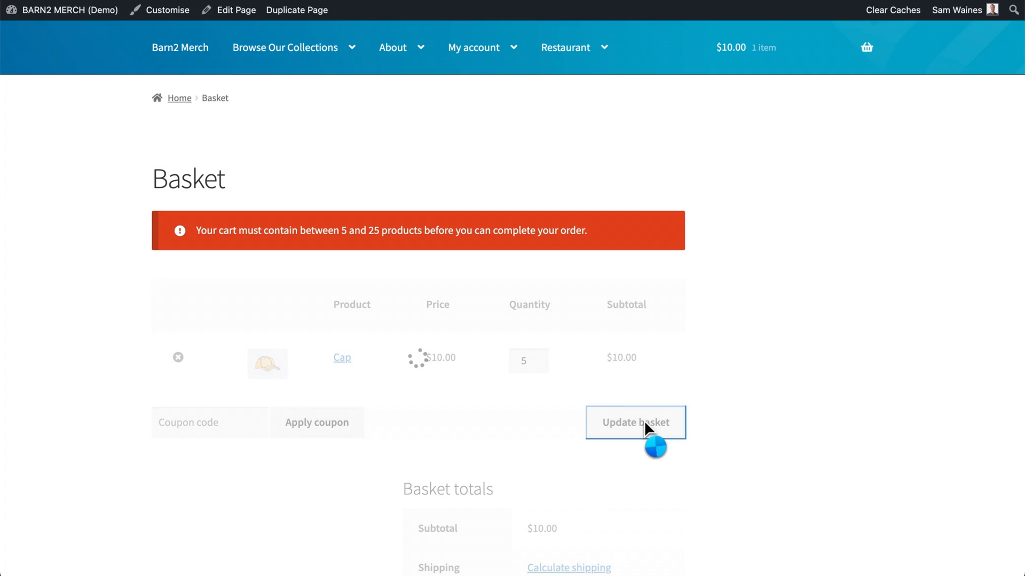
pyautogui.click(634, 422)
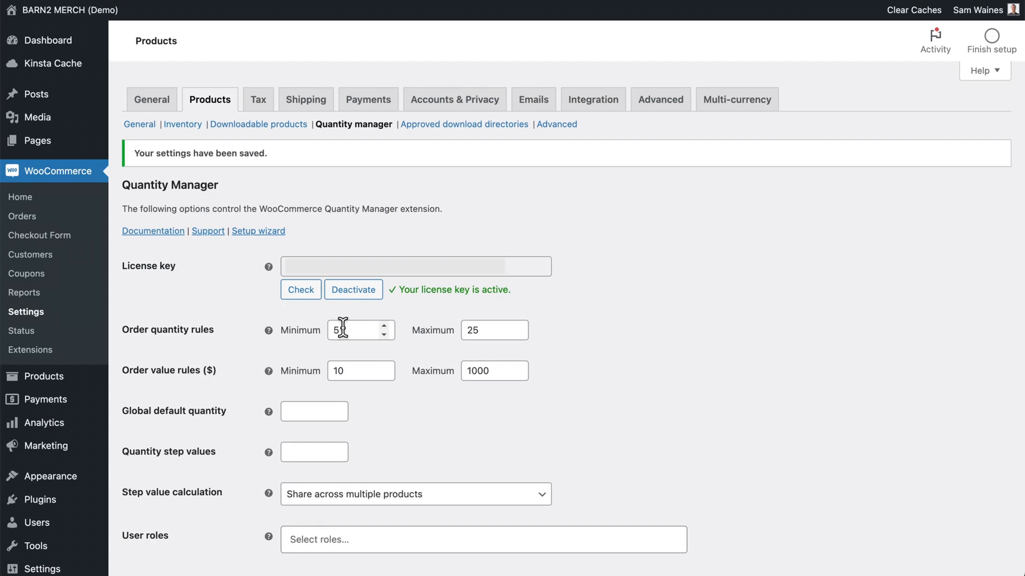
pyautogui.moveTo(281, 389)
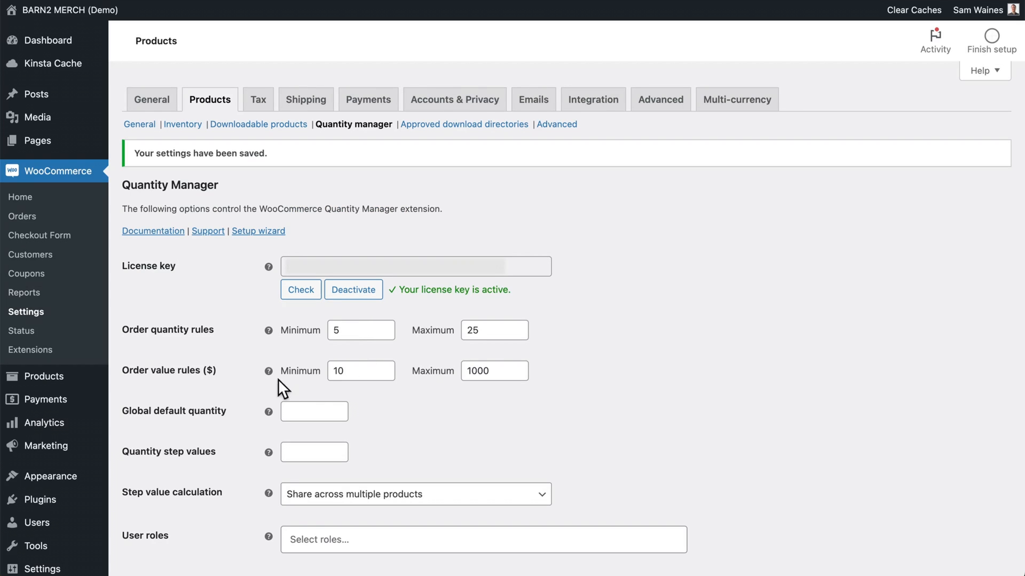
# Clear the order quantity limits and set the minimum order value to $20
pyautogui.click(361, 370)
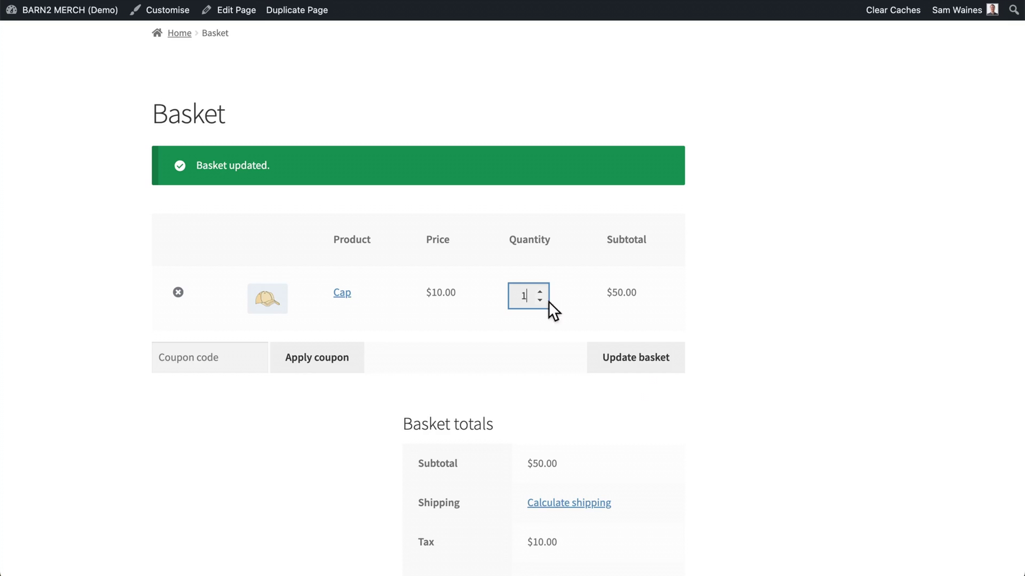
# Set the Cap quantity to 1 and update the basket to trigger the $20–$1000 warning
pyautogui.click(634, 357)
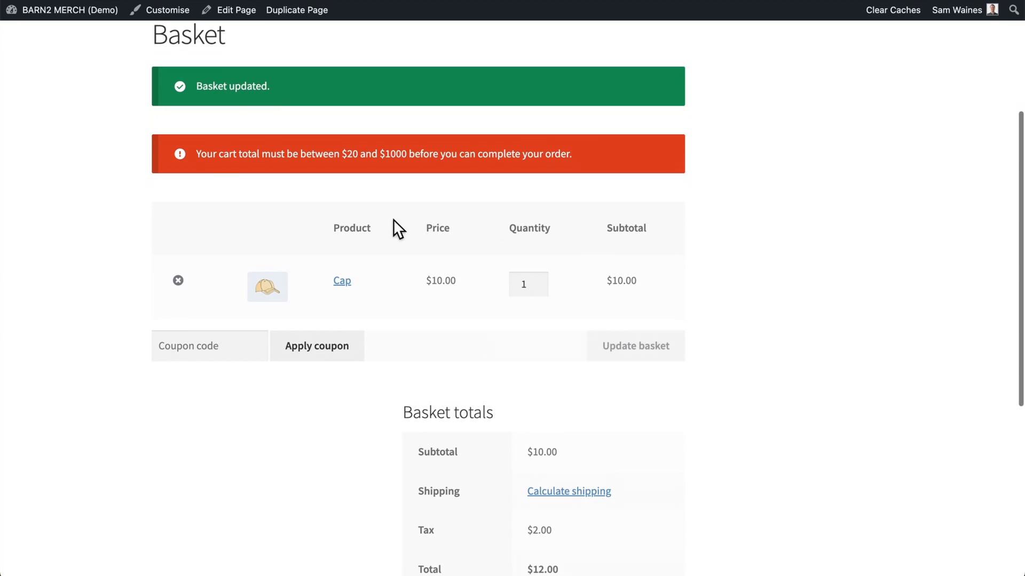
pyautogui.moveTo(335, 155)
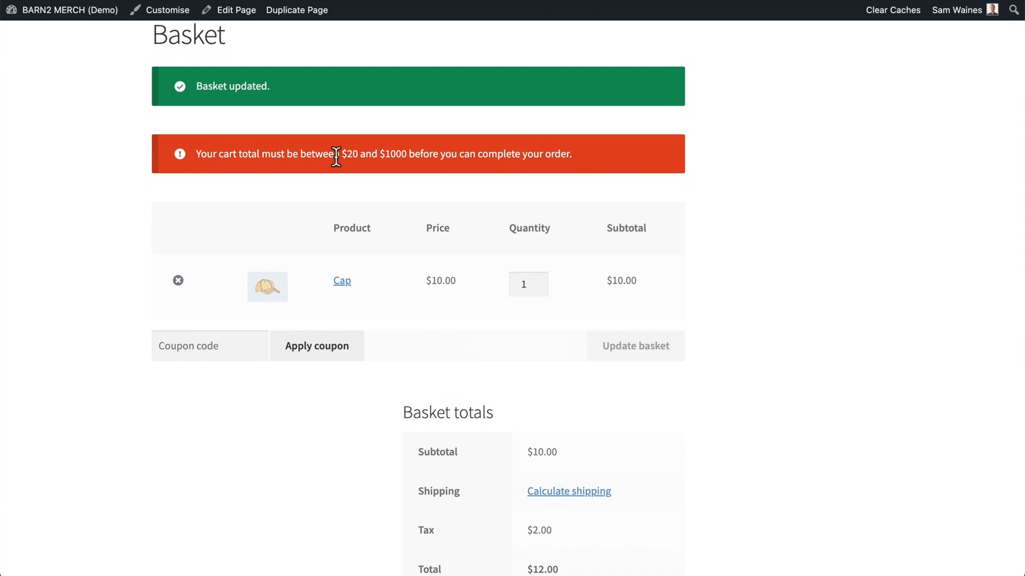
pyautogui.moveTo(412, 154)
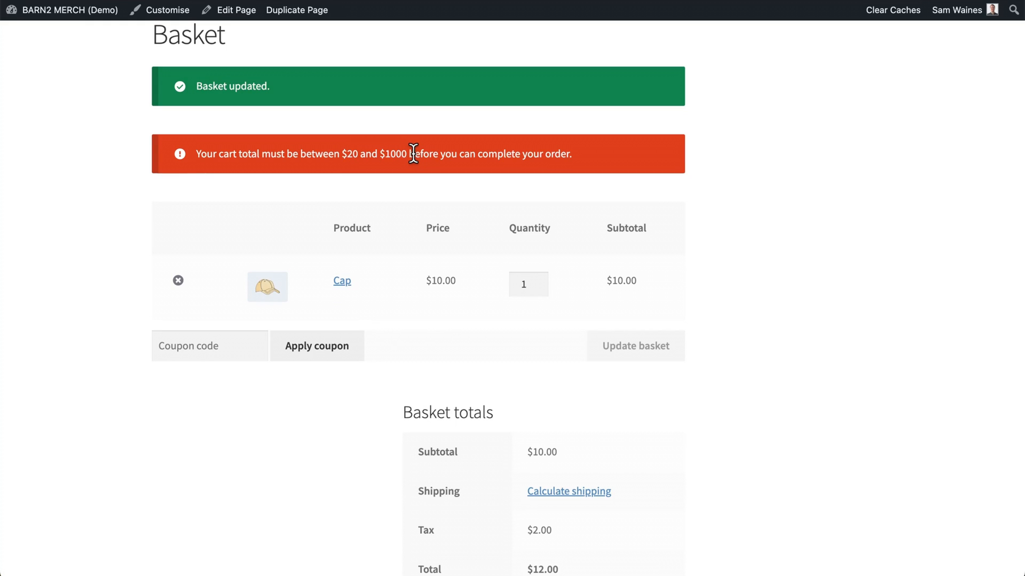
pyautogui.moveTo(571, 199)
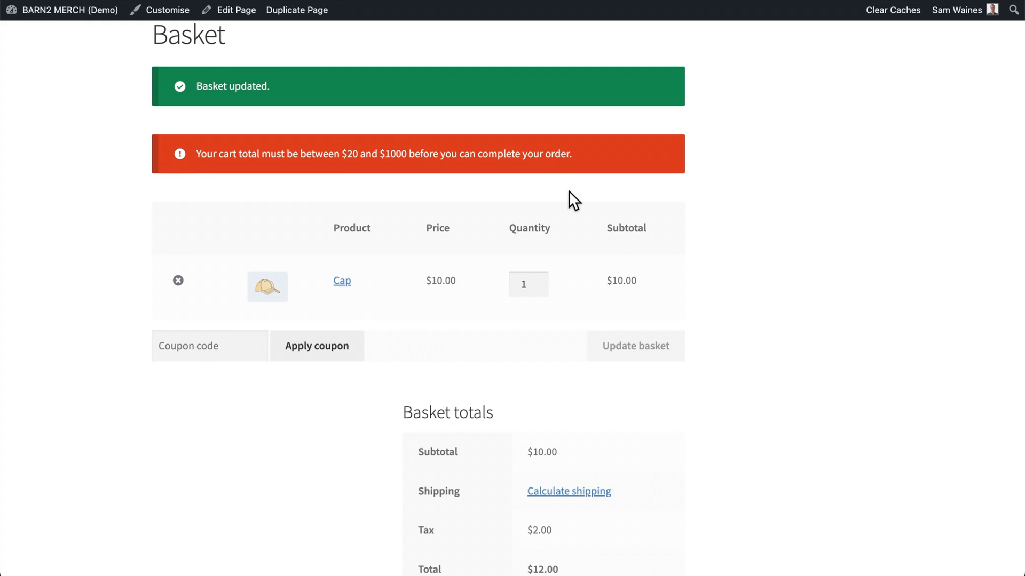
pyautogui.click(634, 346)
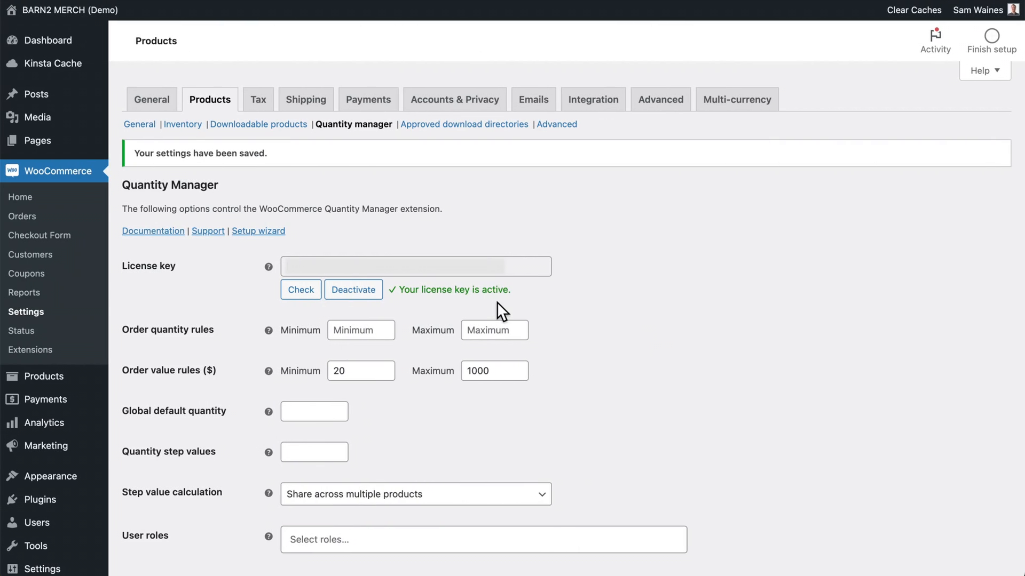
pyautogui.moveTo(150, 309)
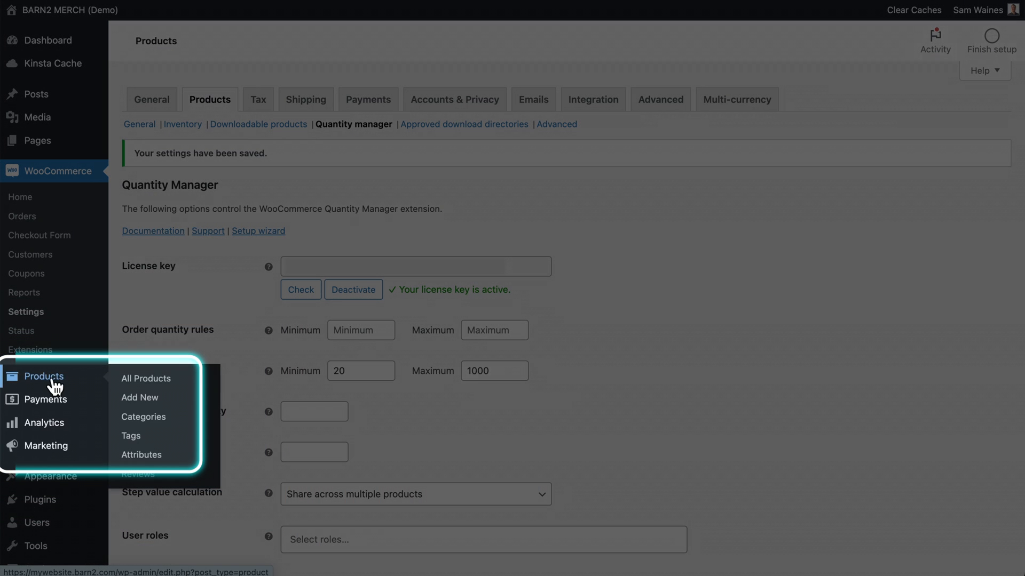
pyautogui.moveTo(169, 421)
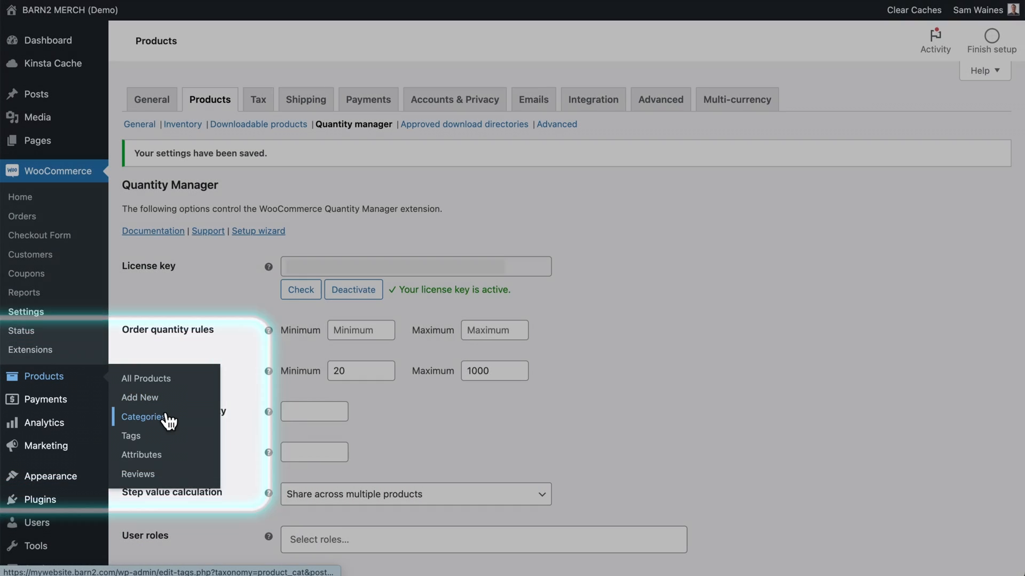
# Open the Clothing product category and scroll to its quantity, value, default and step rule fields
pyautogui.click(143, 417)
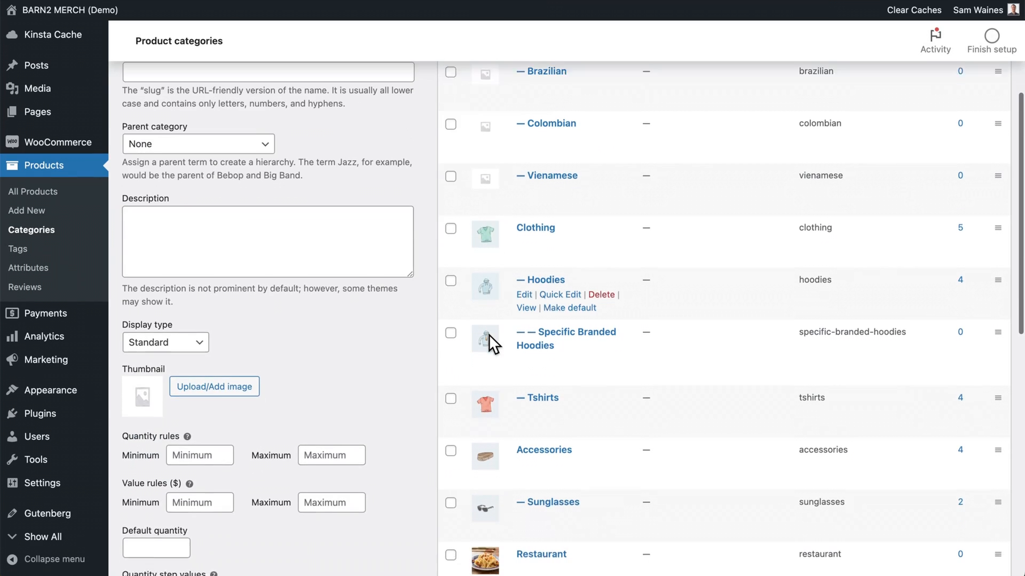
pyautogui.click(534, 228)
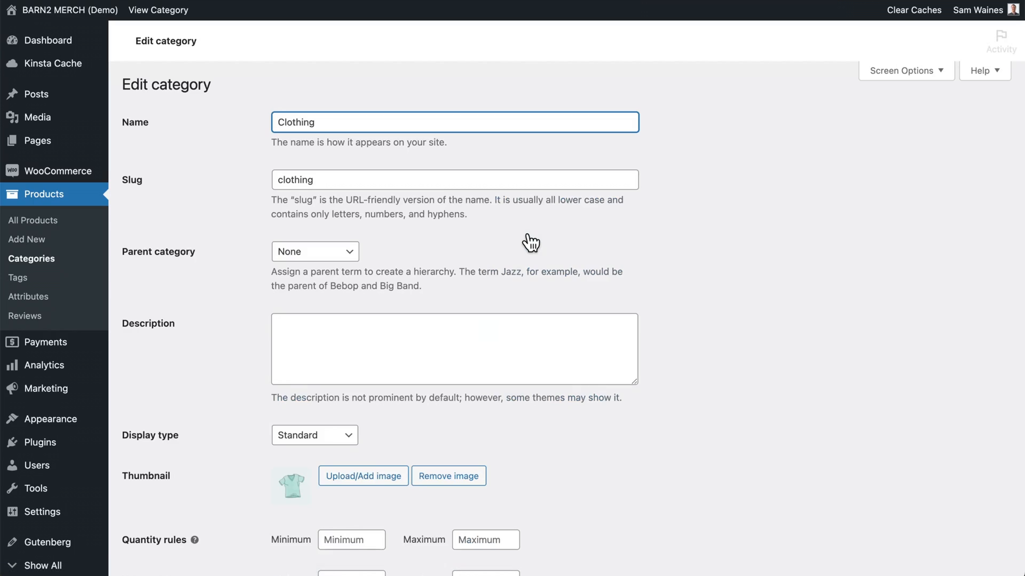
pyautogui.scroll(-3)
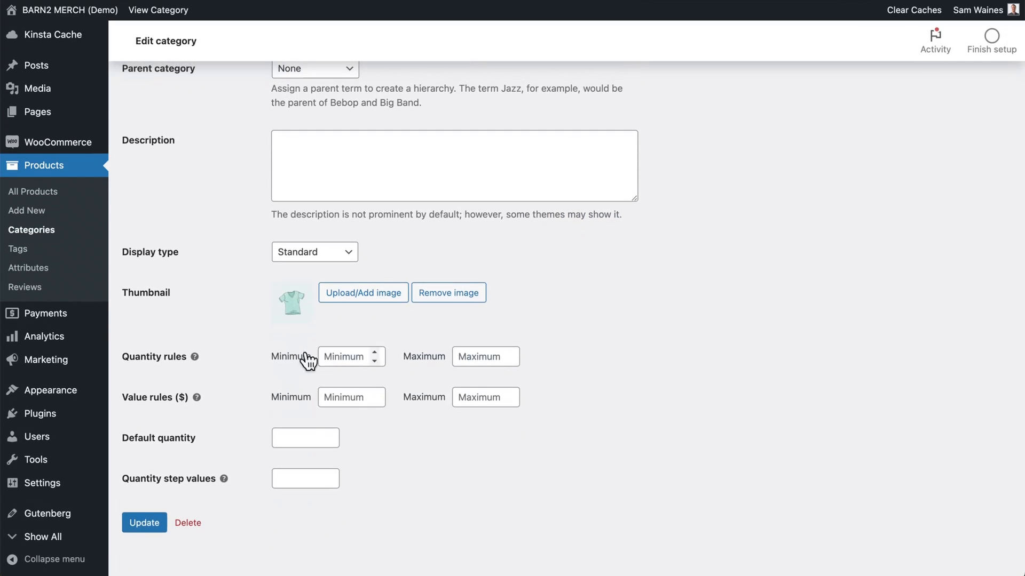
pyautogui.moveTo(520, 356)
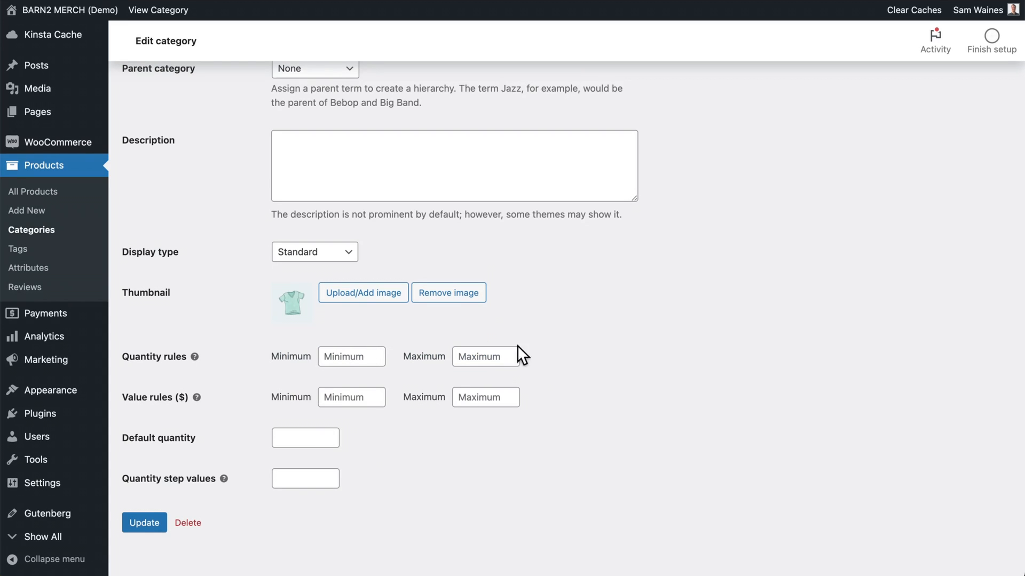
pyautogui.moveTo(379, 486)
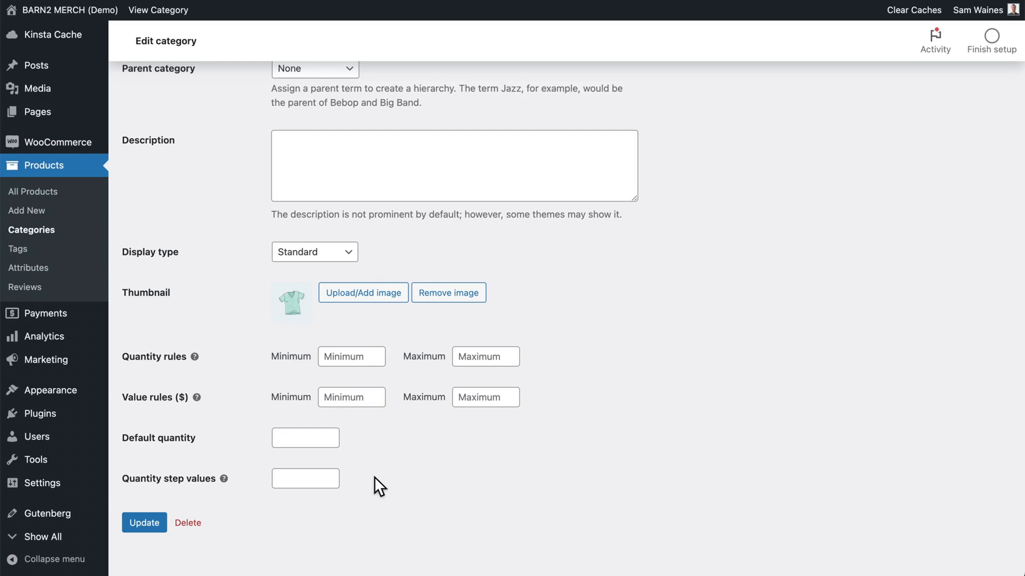
pyautogui.moveTo(352, 454)
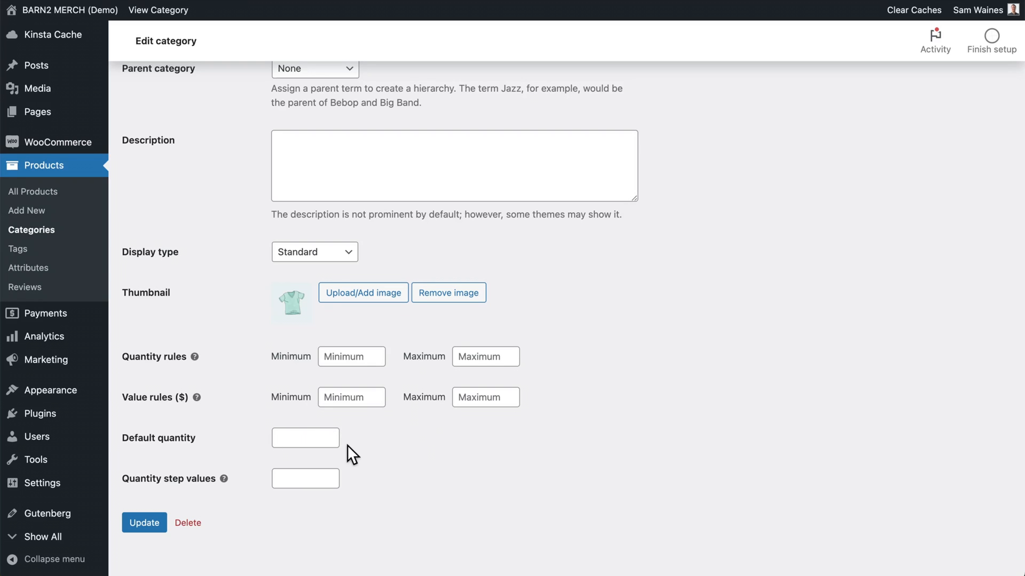
pyautogui.moveTo(152, 407)
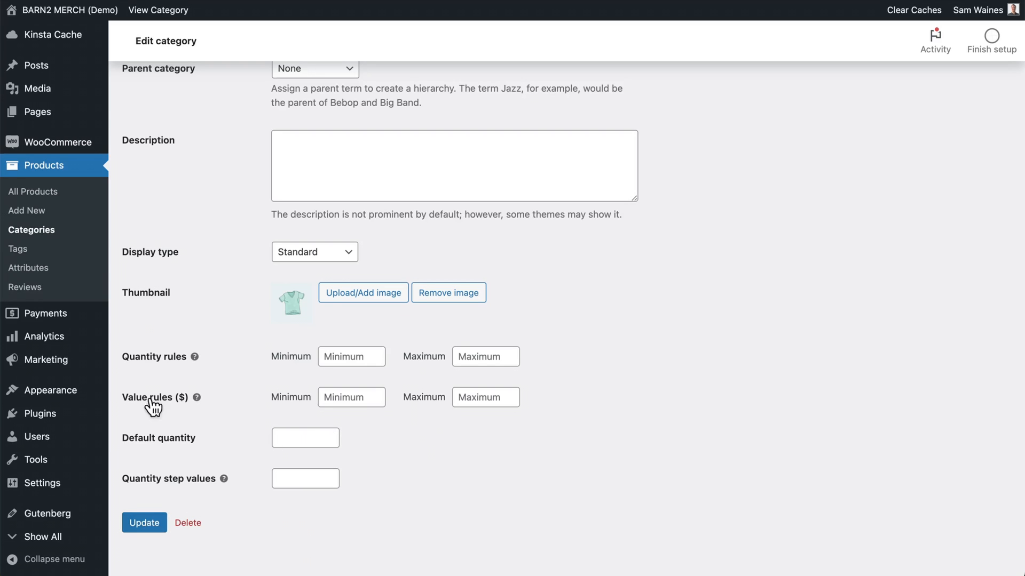
pyautogui.moveTo(33, 230)
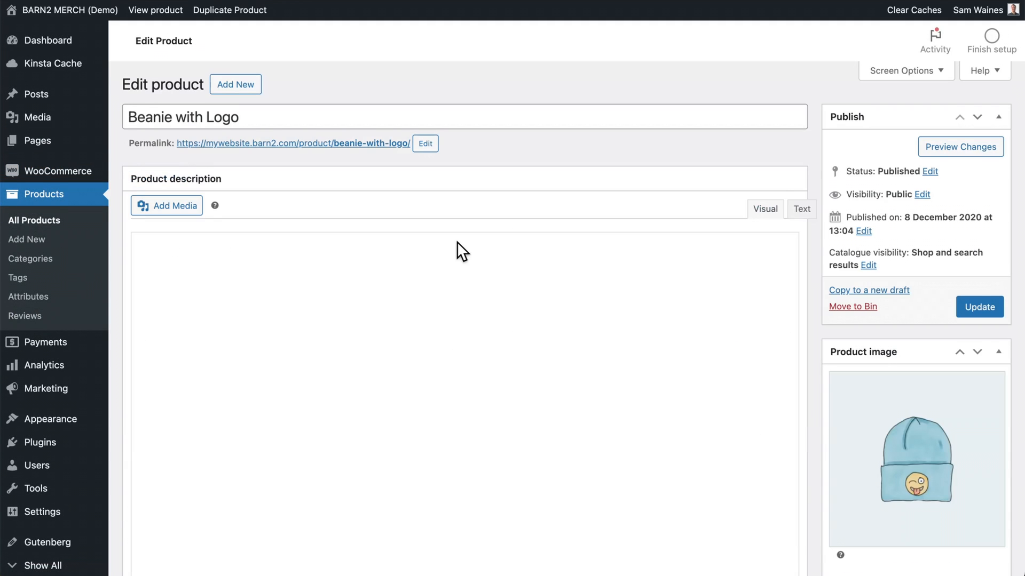
# Scroll to the product data box and show the product's Inventory settings
pyautogui.scroll(-3)
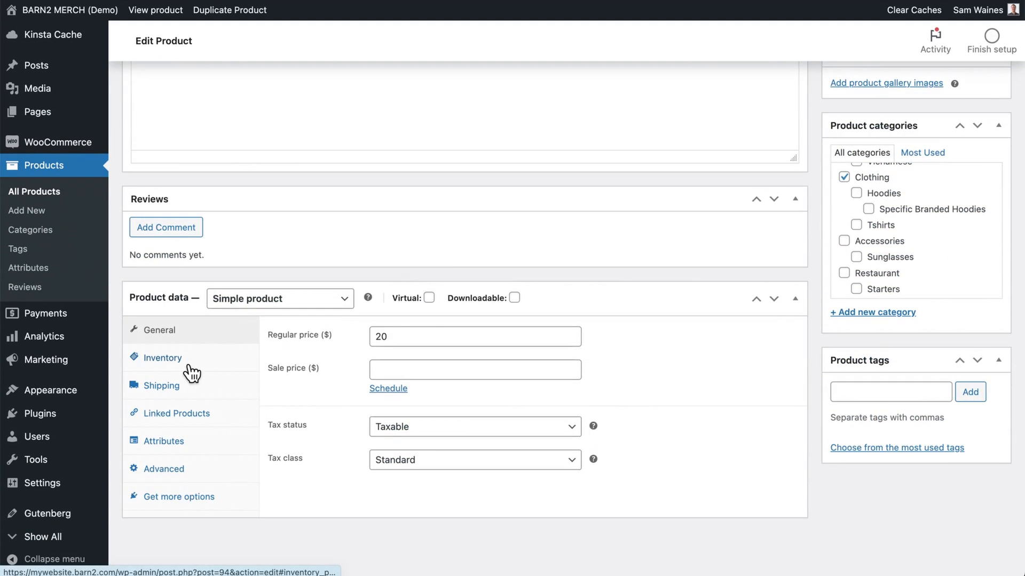
pyautogui.click(161, 357)
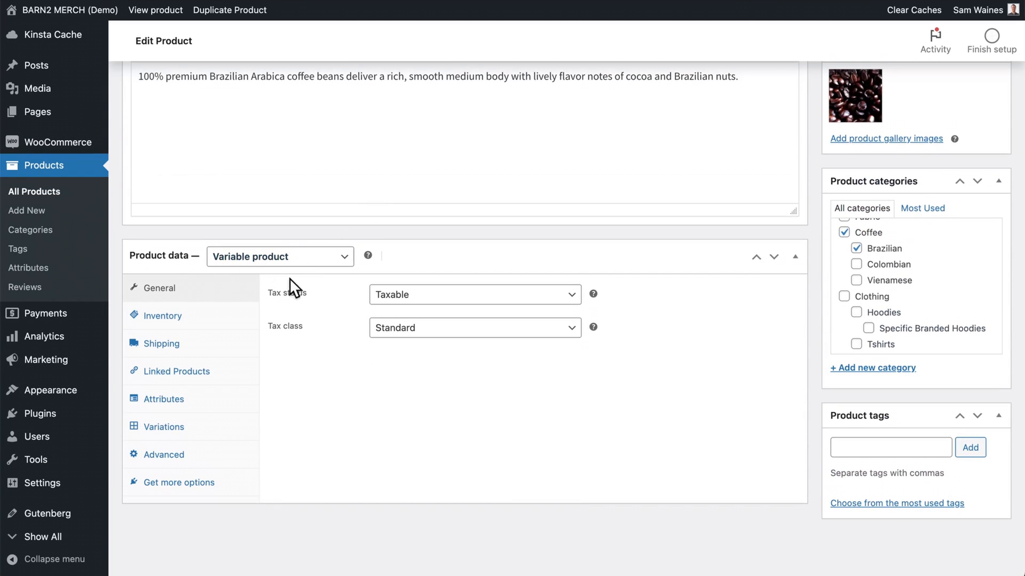
# Show the coffee product's variations and scroll to a variation's quantity, value, default and step fields
pyautogui.click(163, 427)
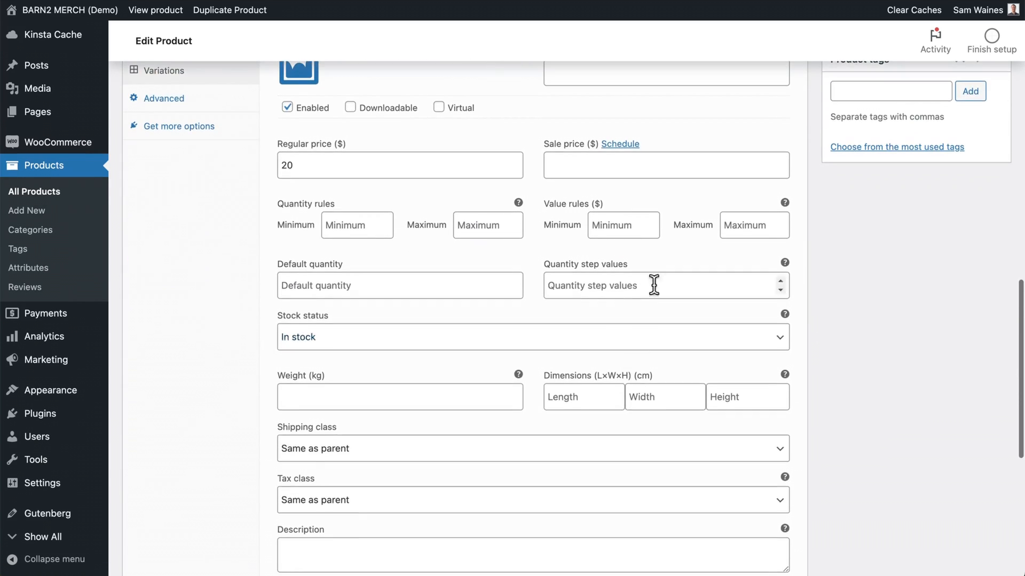
pyautogui.moveTo(545, 247)
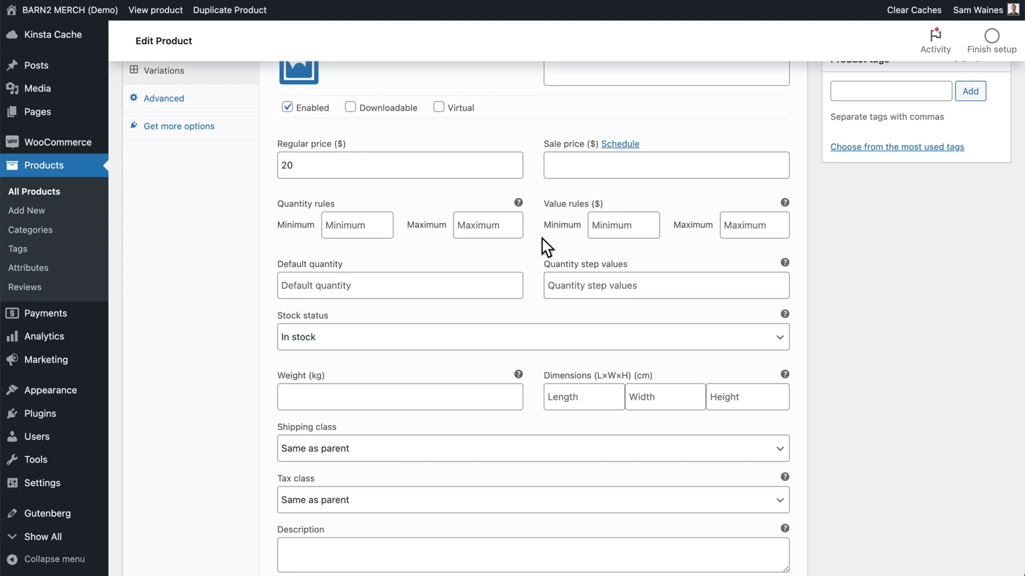
pyautogui.scroll(3)
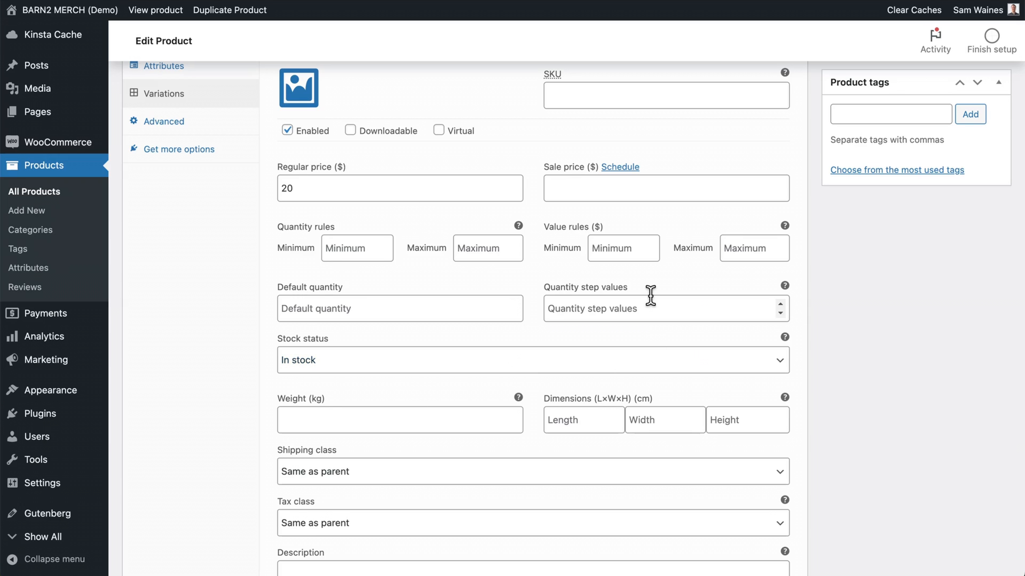
pyautogui.scroll(3)
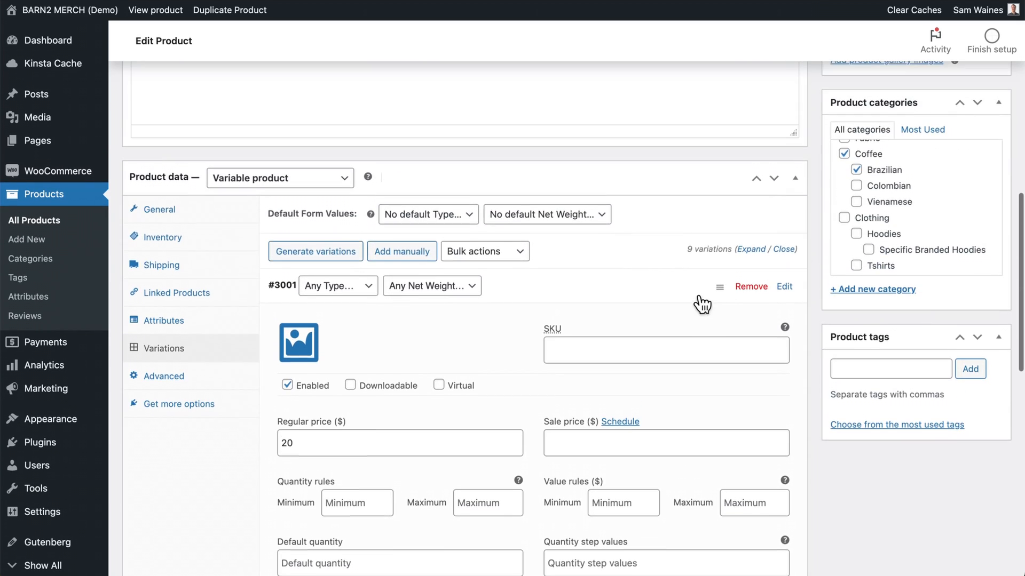
pyautogui.scroll(-3)
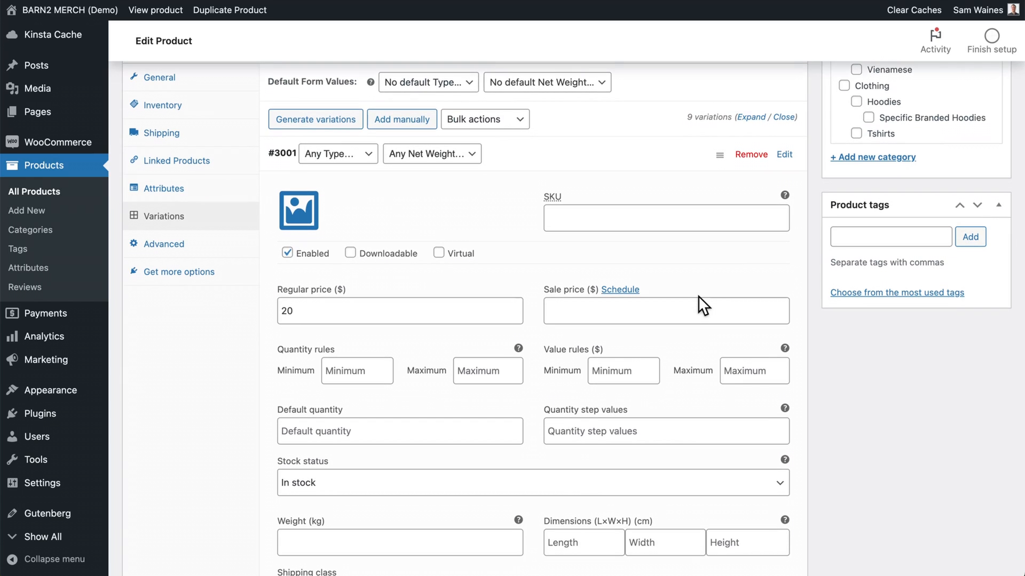